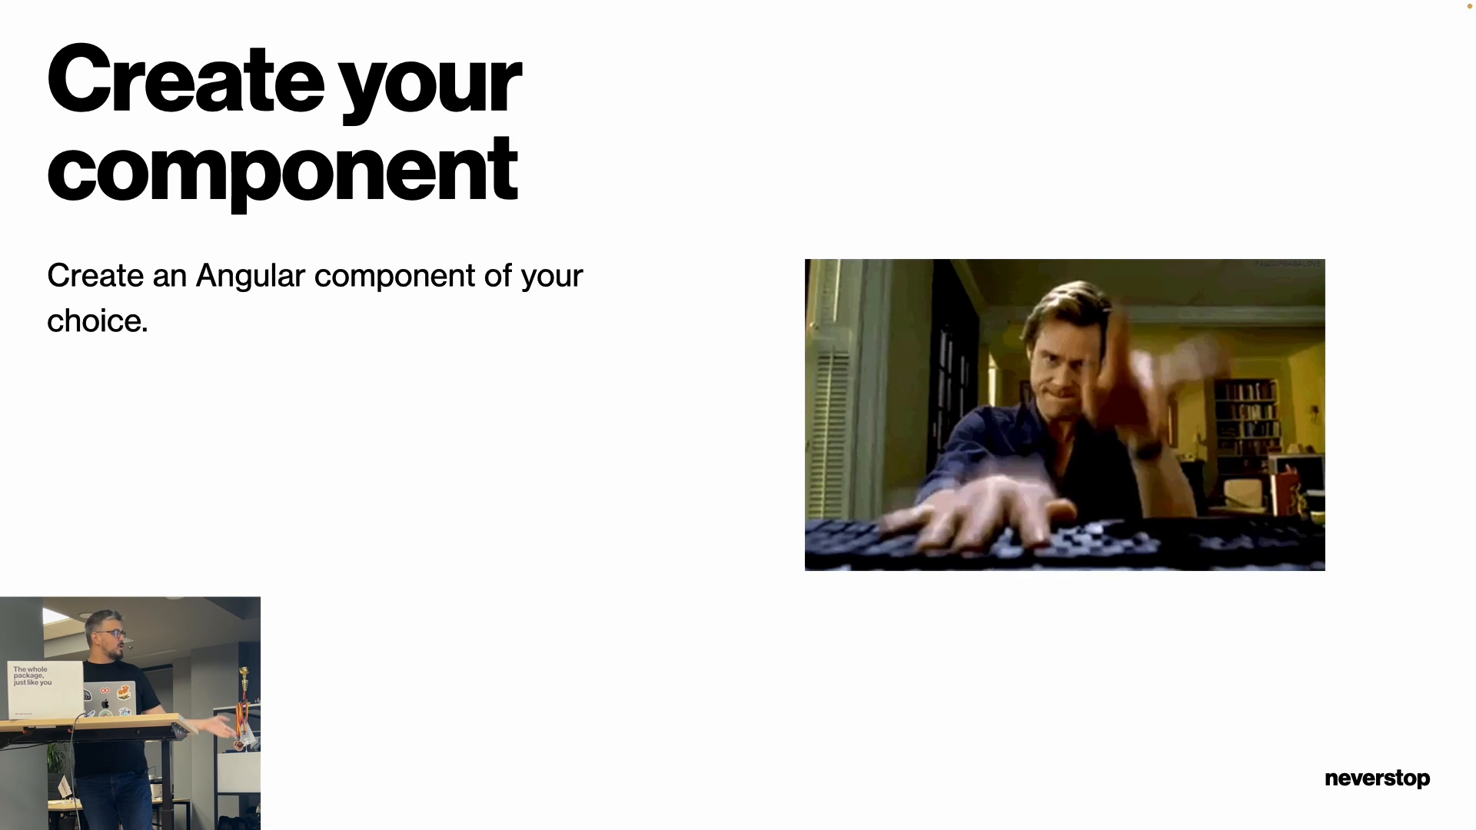
# Step: Advance Keynote past the 'Create your component' slide
pyautogui.press('Right')
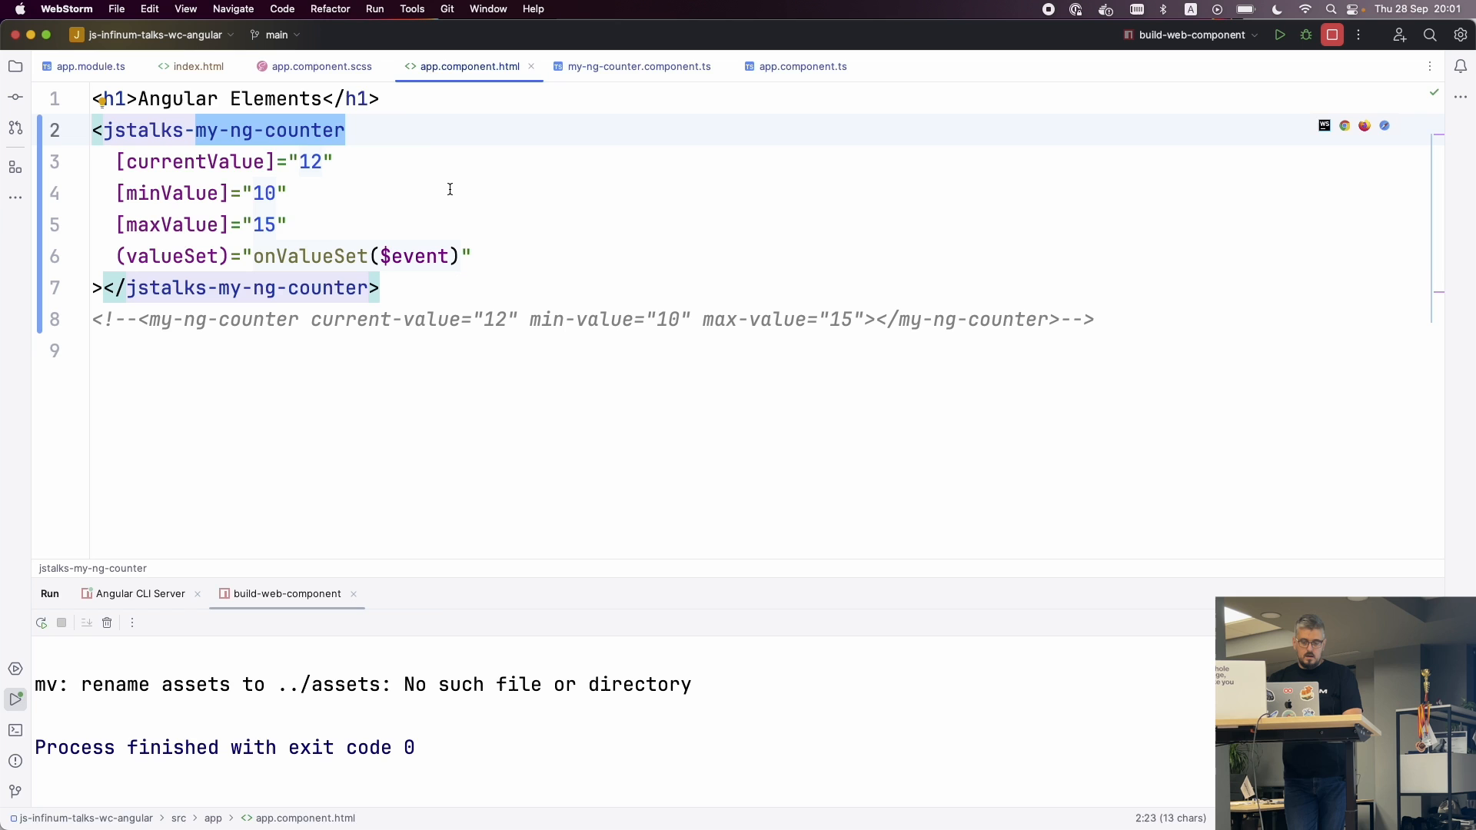
# Step: Open app.module.ts and uncomment ngDoBootstrap defining the my-ng-counter custom element
pyautogui.click(322, 66)
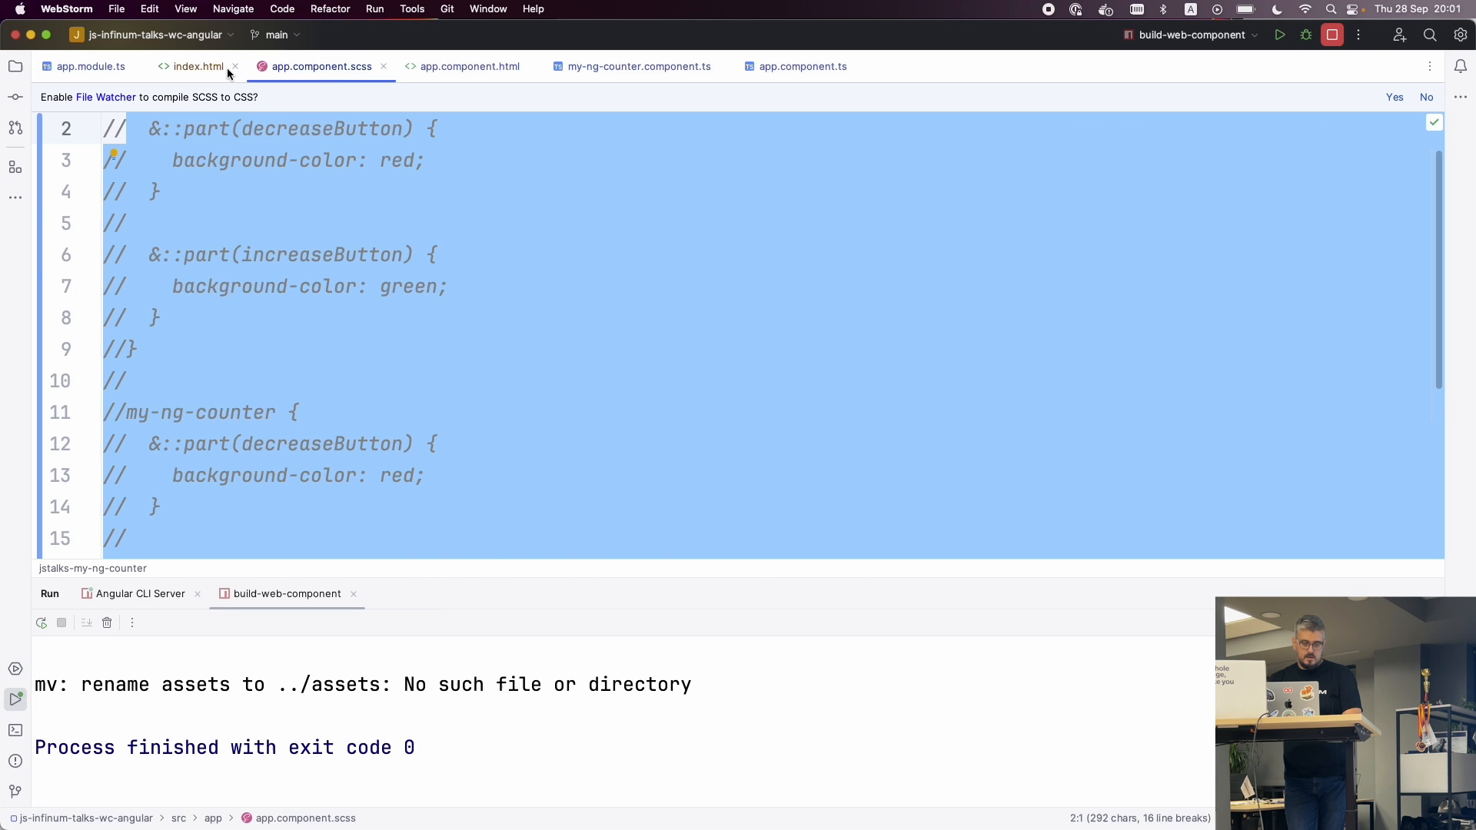
pyautogui.click(91, 66)
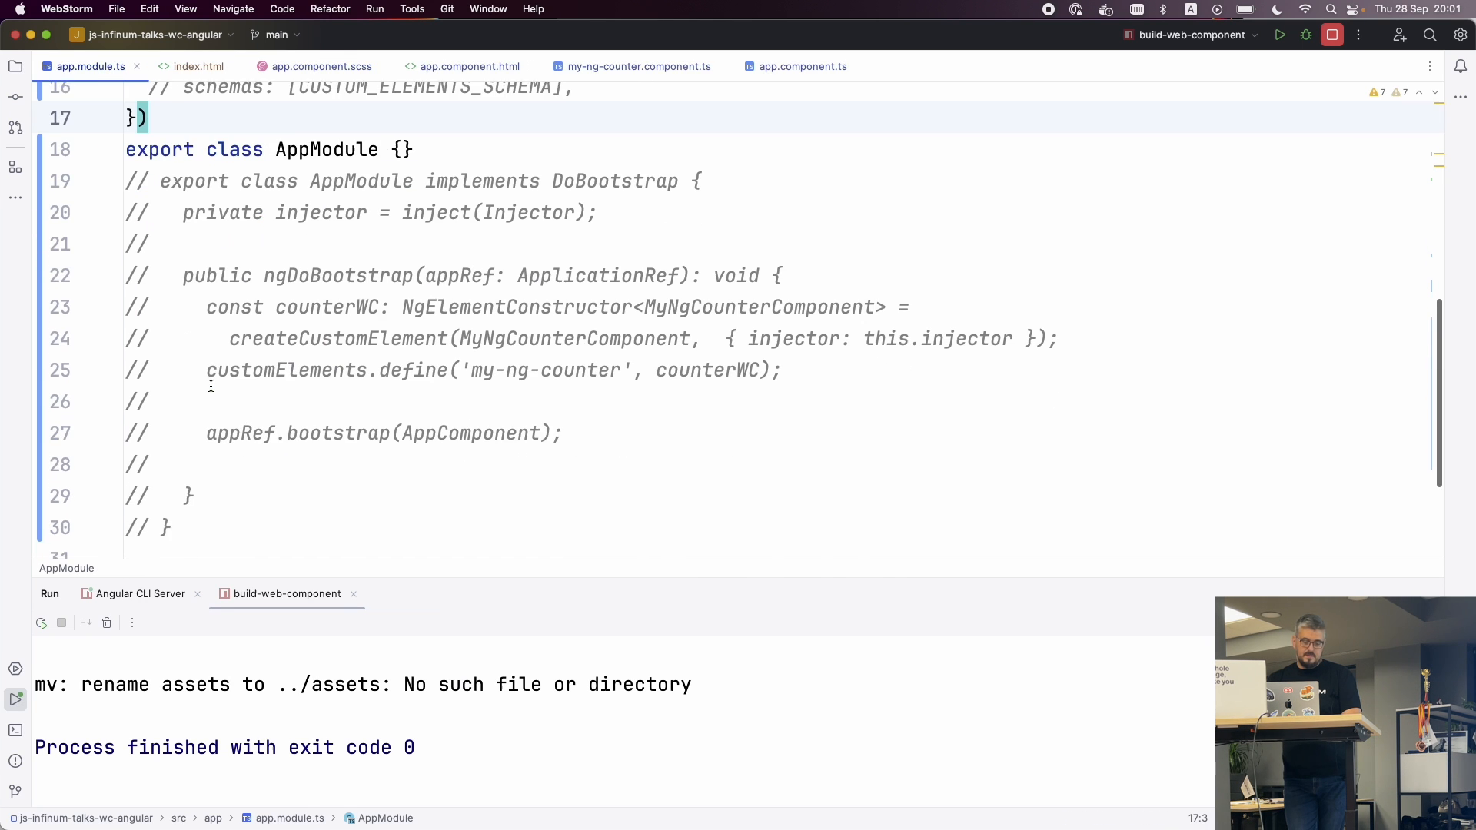
pyautogui.scroll(3)
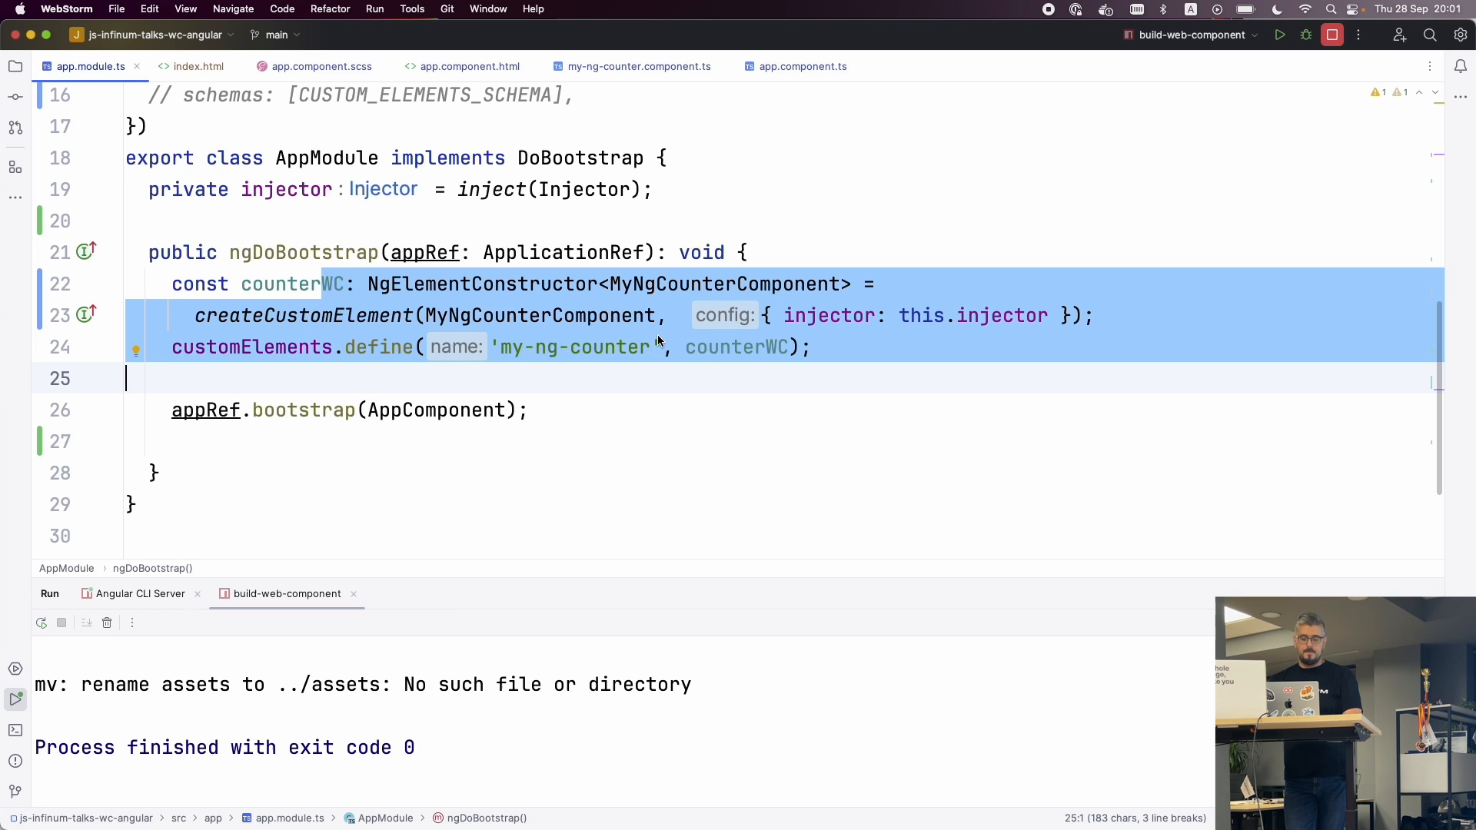
pyautogui.scroll(3)
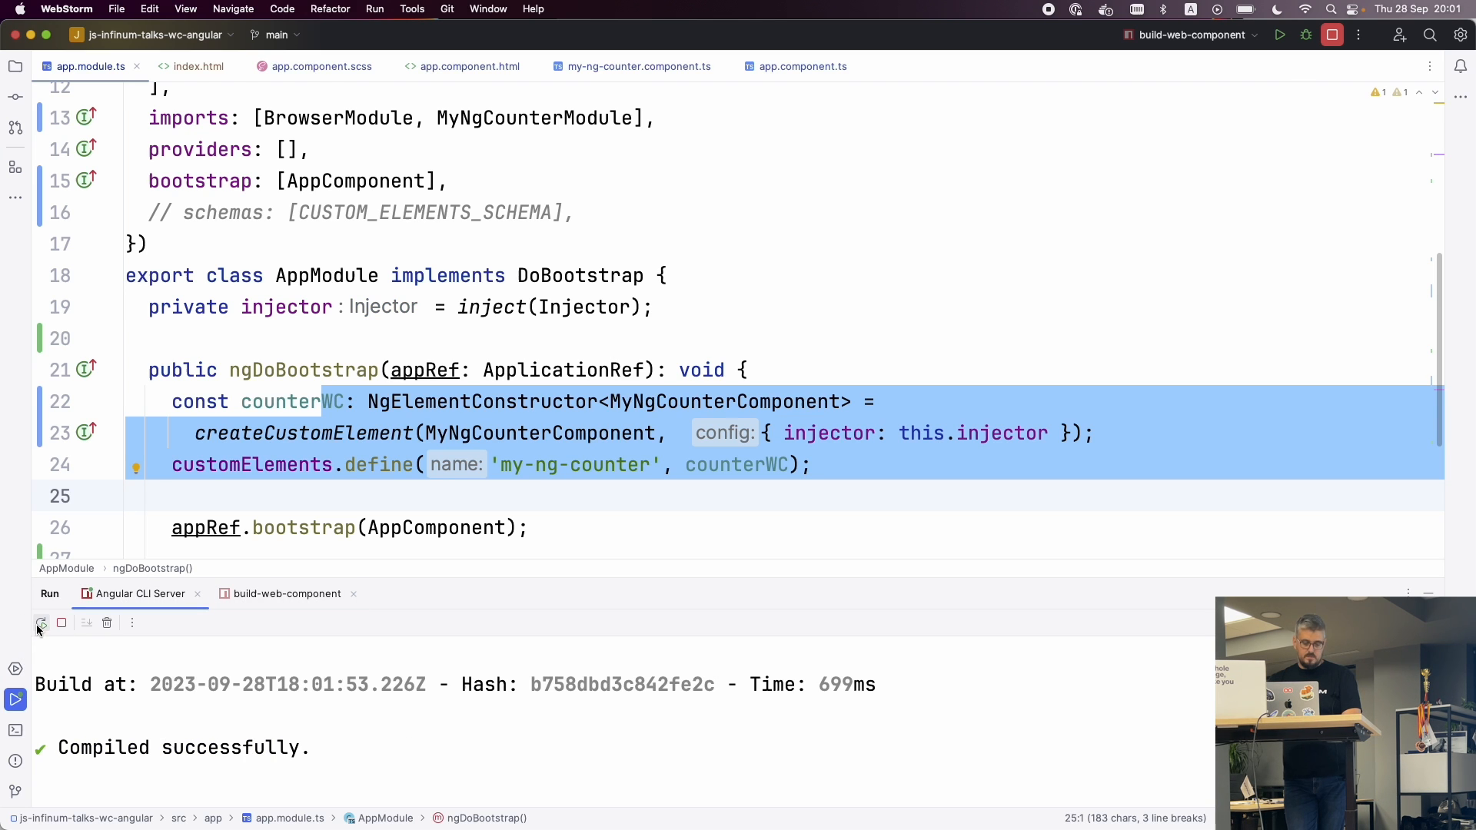
# Step: Rerun Angular CLI Server and uncomment <my-ng-counter> in app.component.html
pyautogui.click(42, 623)
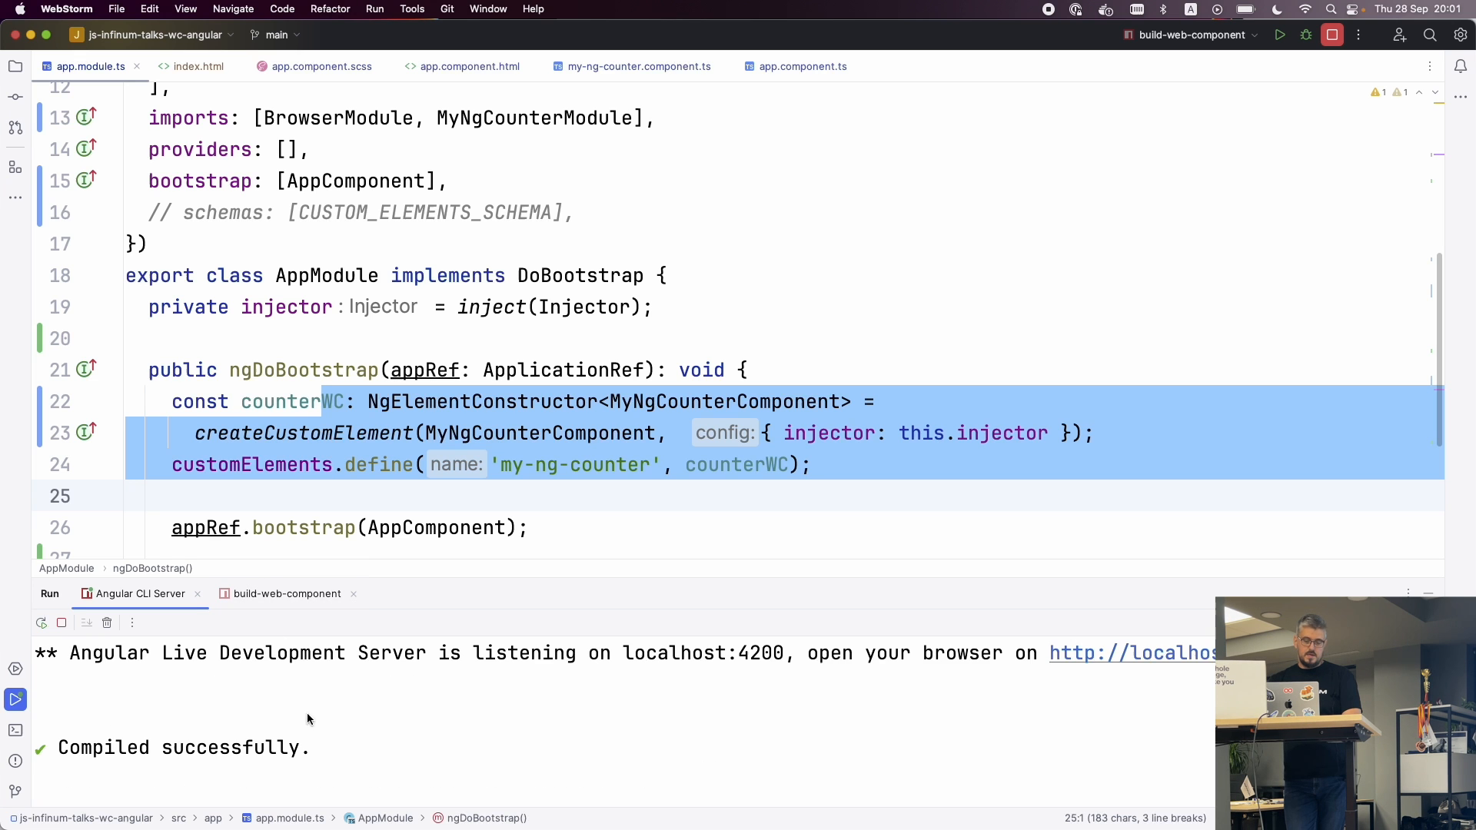
pyautogui.click(322, 66)
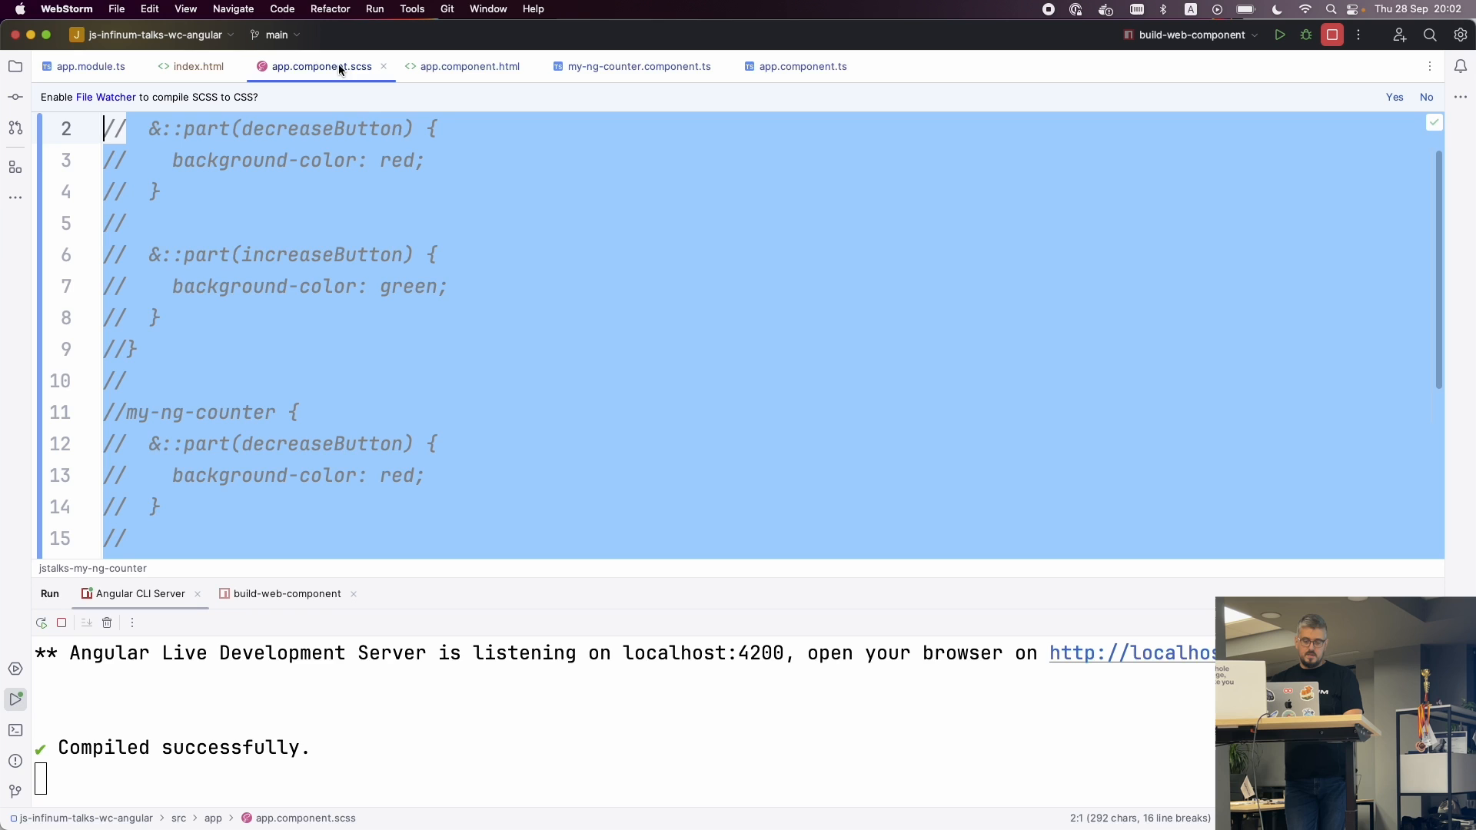
pyautogui.click(468, 66)
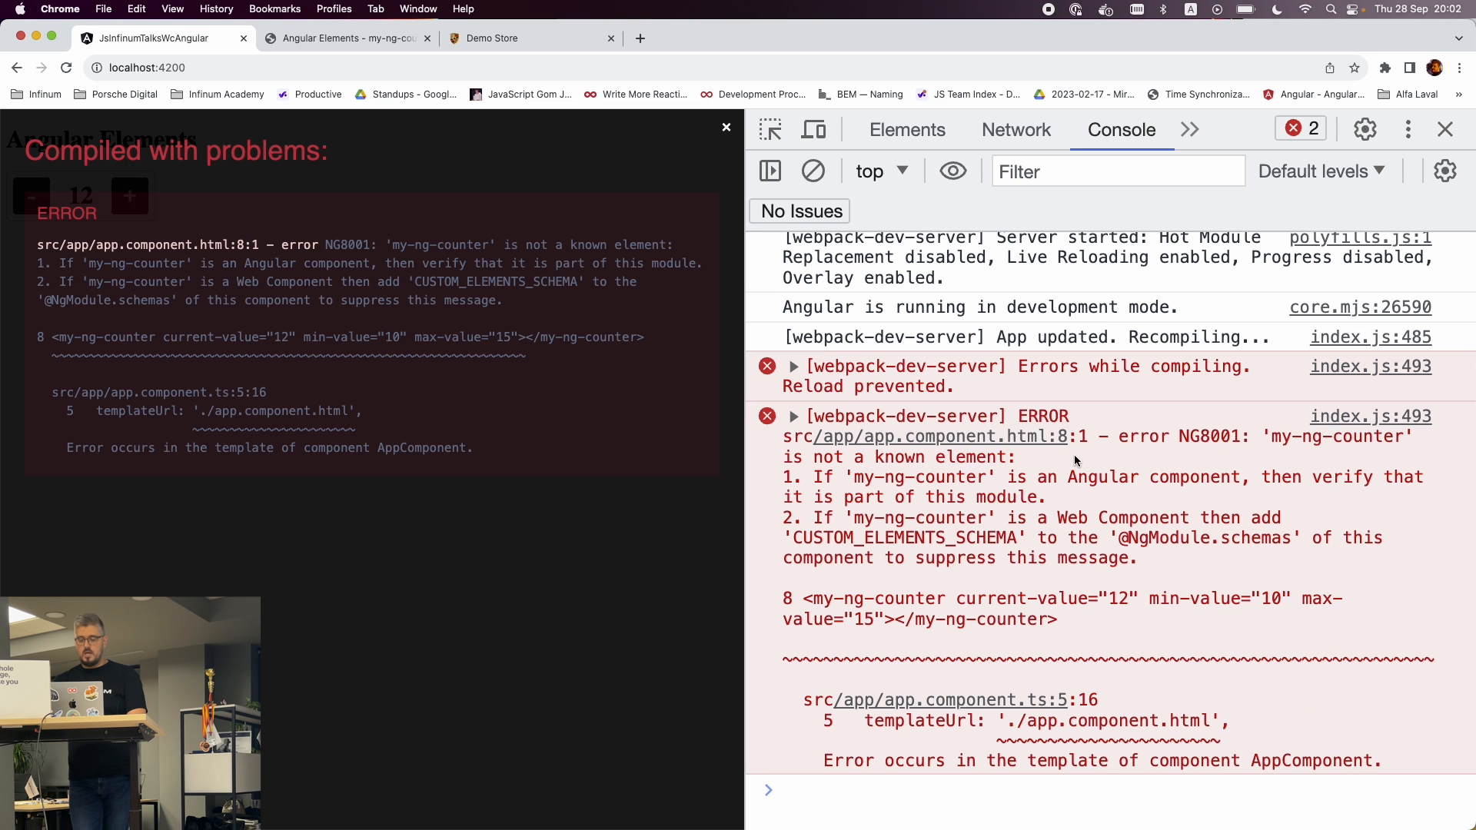
pyautogui.moveTo(982, 532)
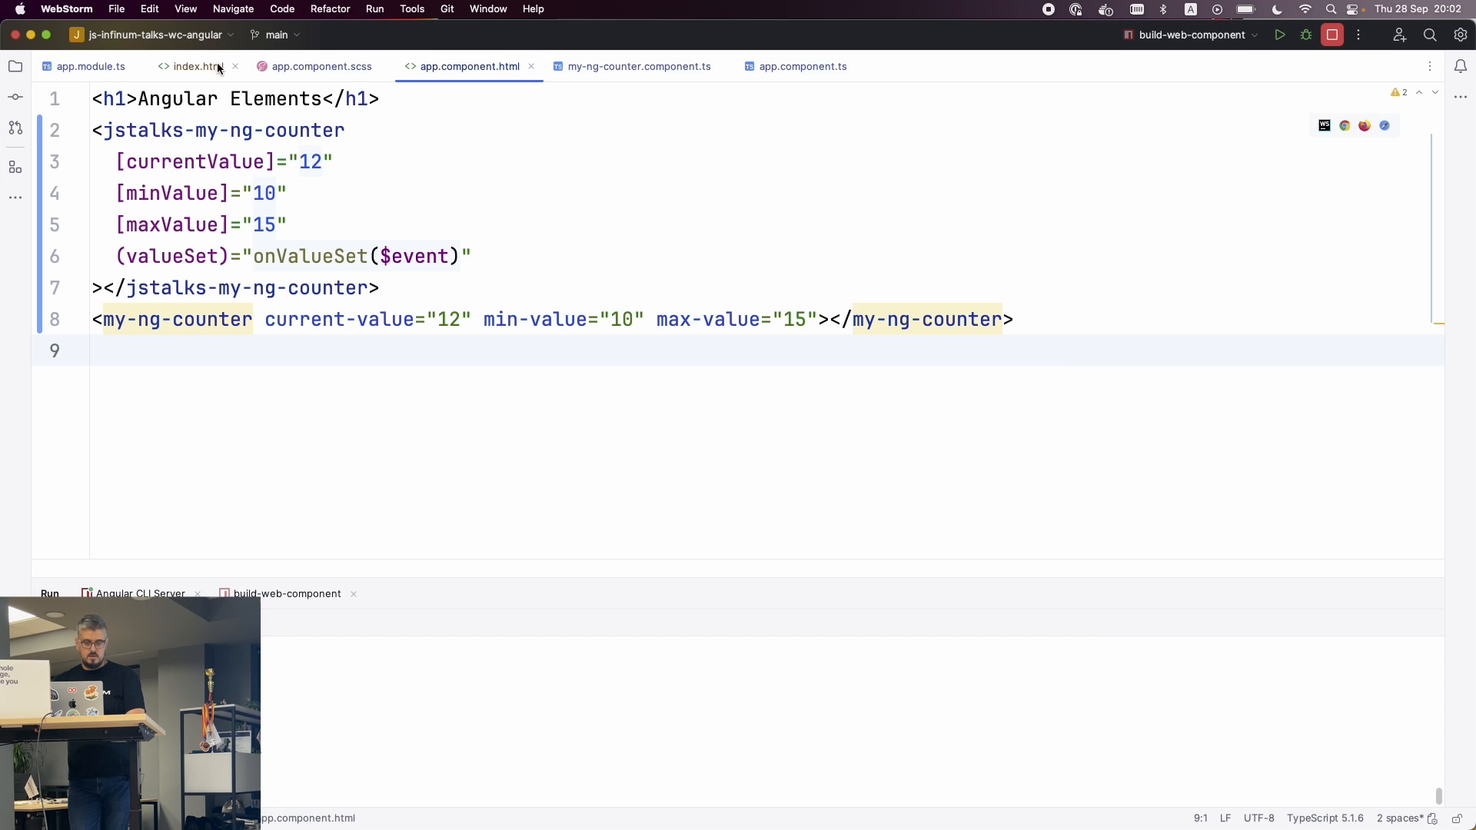
# Step: Uncomment schemas: [CUSTOM_ELEMENTS_SCHEMA] in app.module.ts and check localhost:4200
pyautogui.click(91, 66)
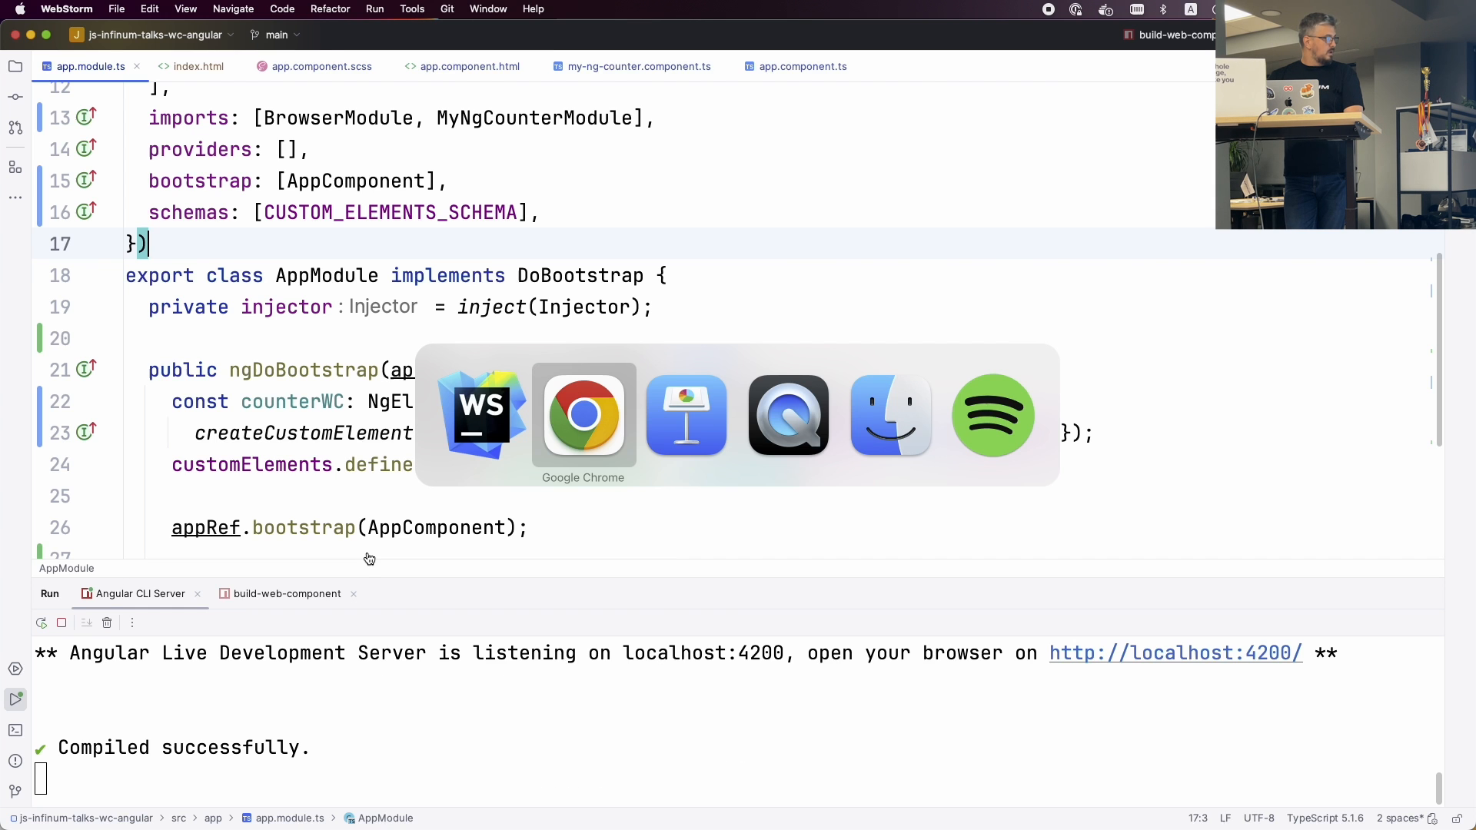
pyautogui.click(583, 415)
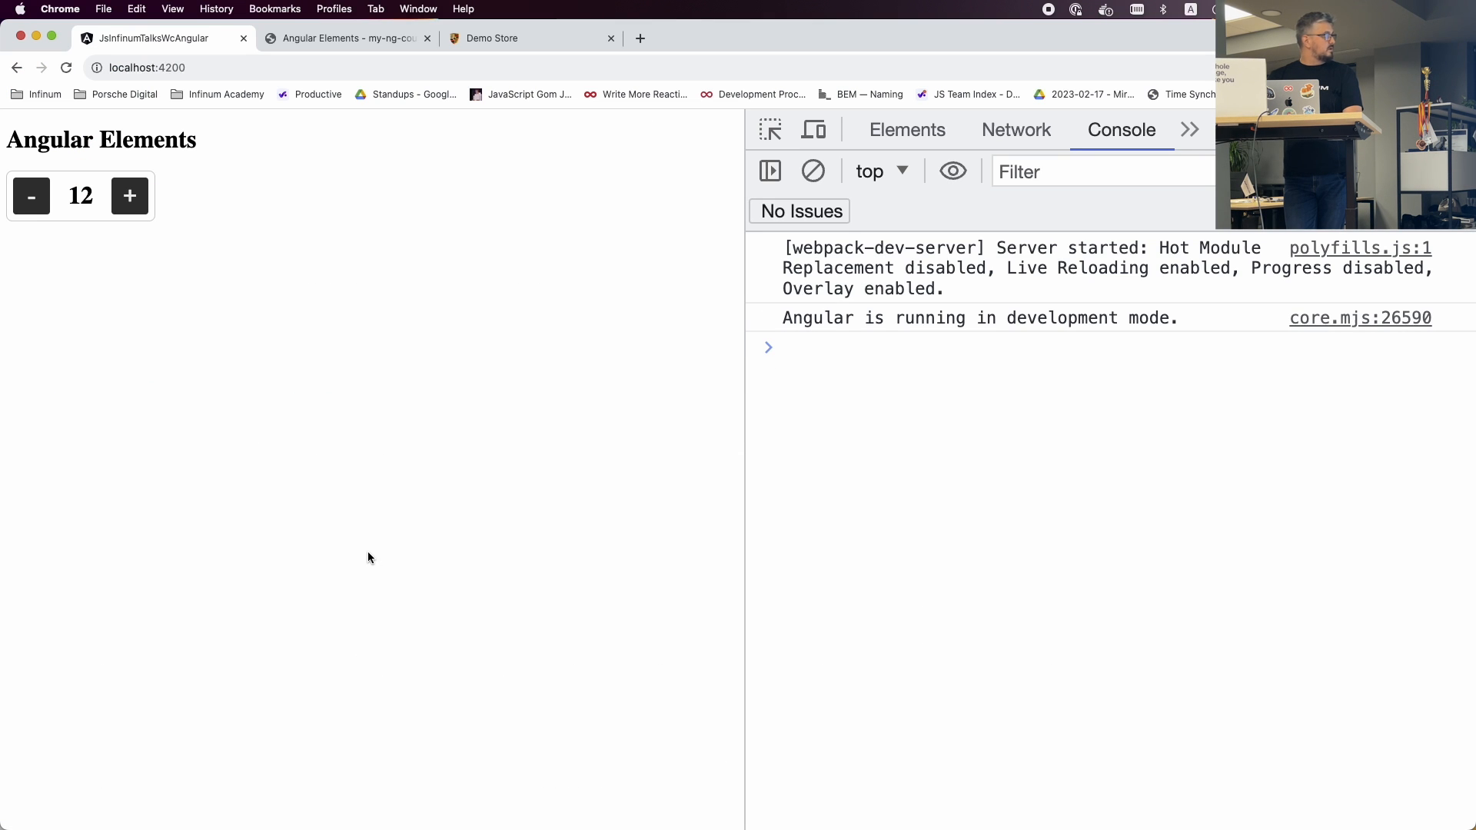
pyautogui.moveTo(428, 538)
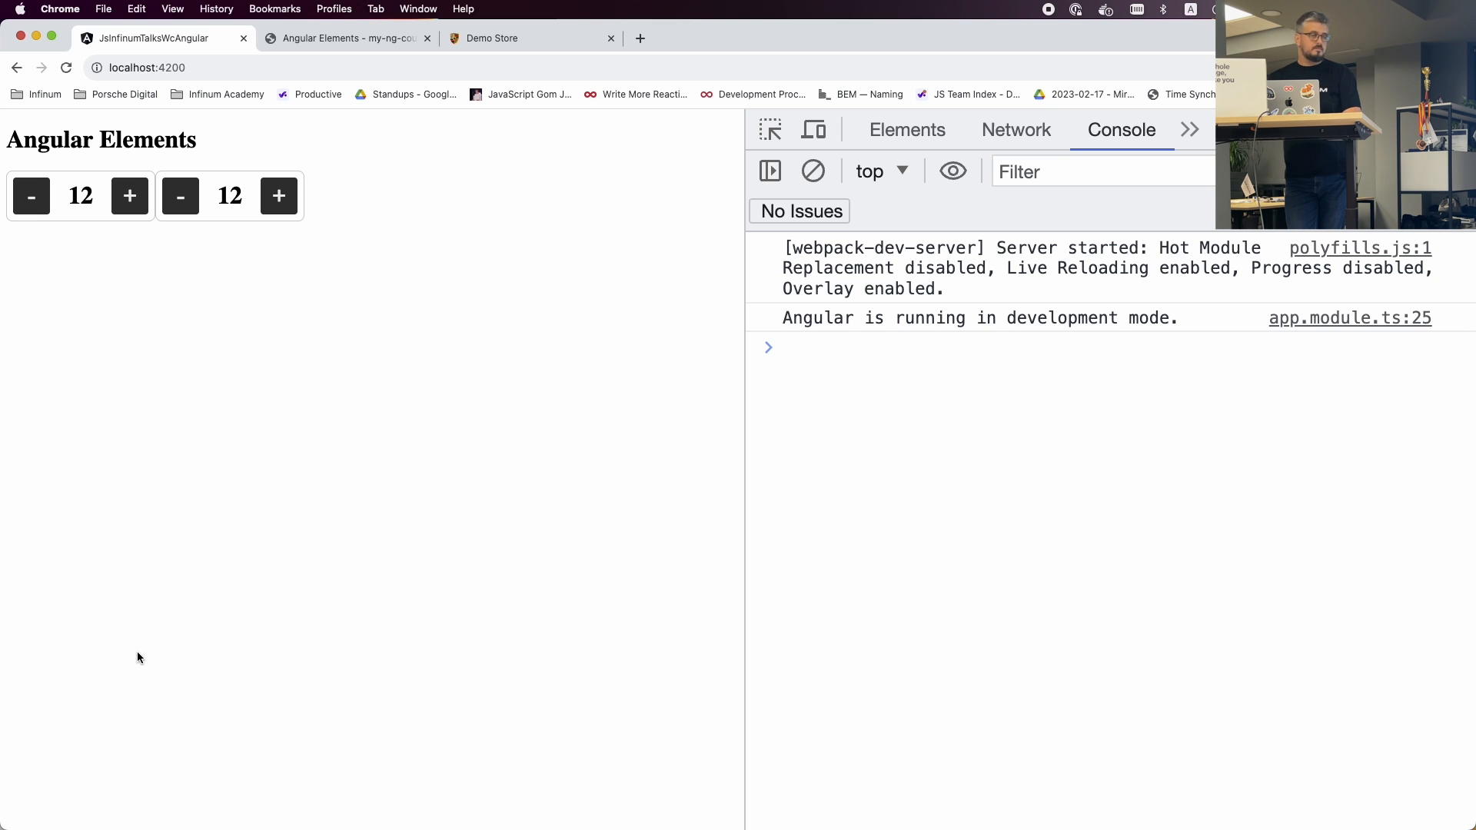
pyautogui.moveTo(205, 215)
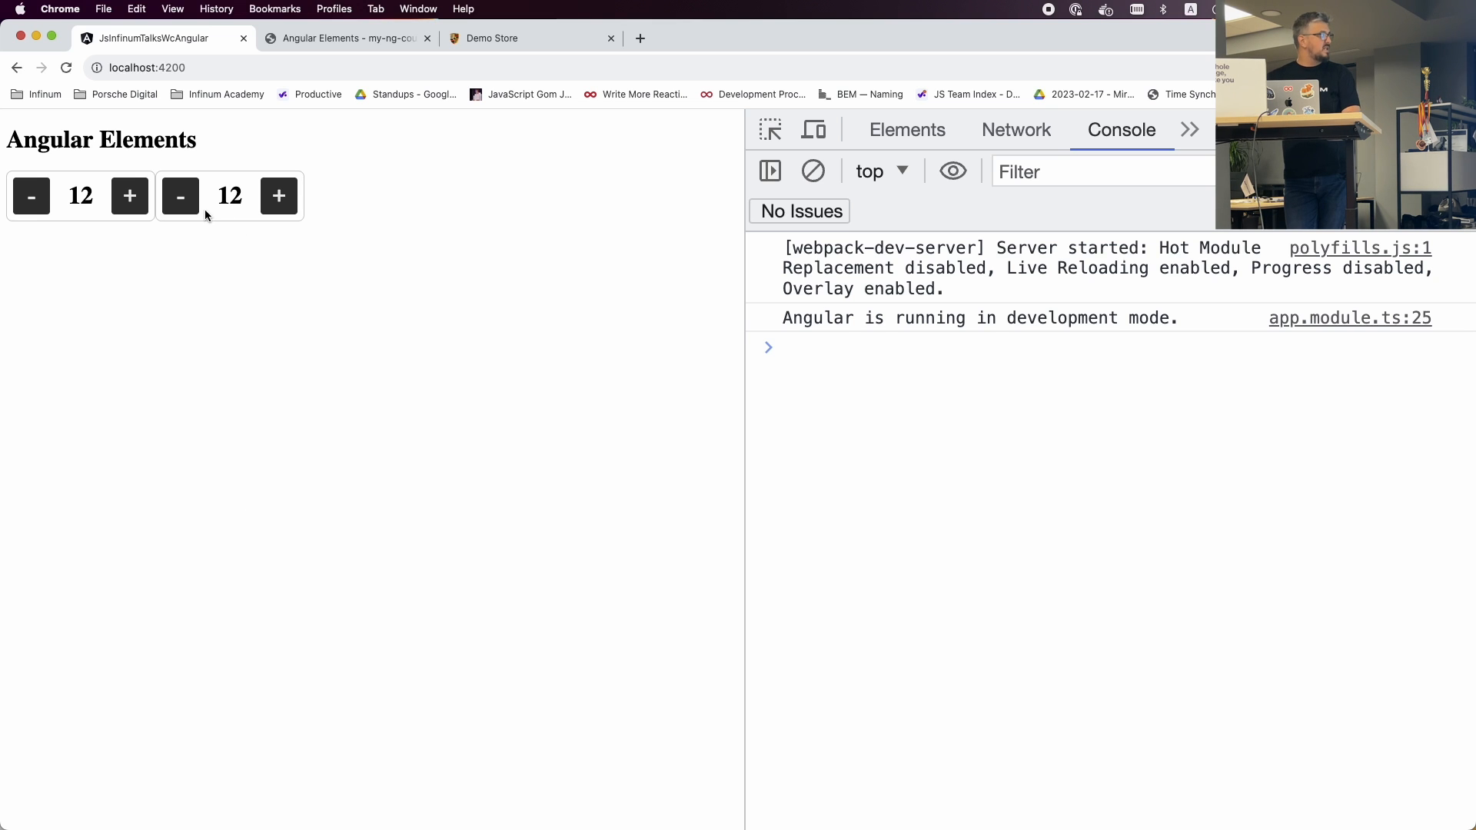
pyautogui.moveTo(31, 196)
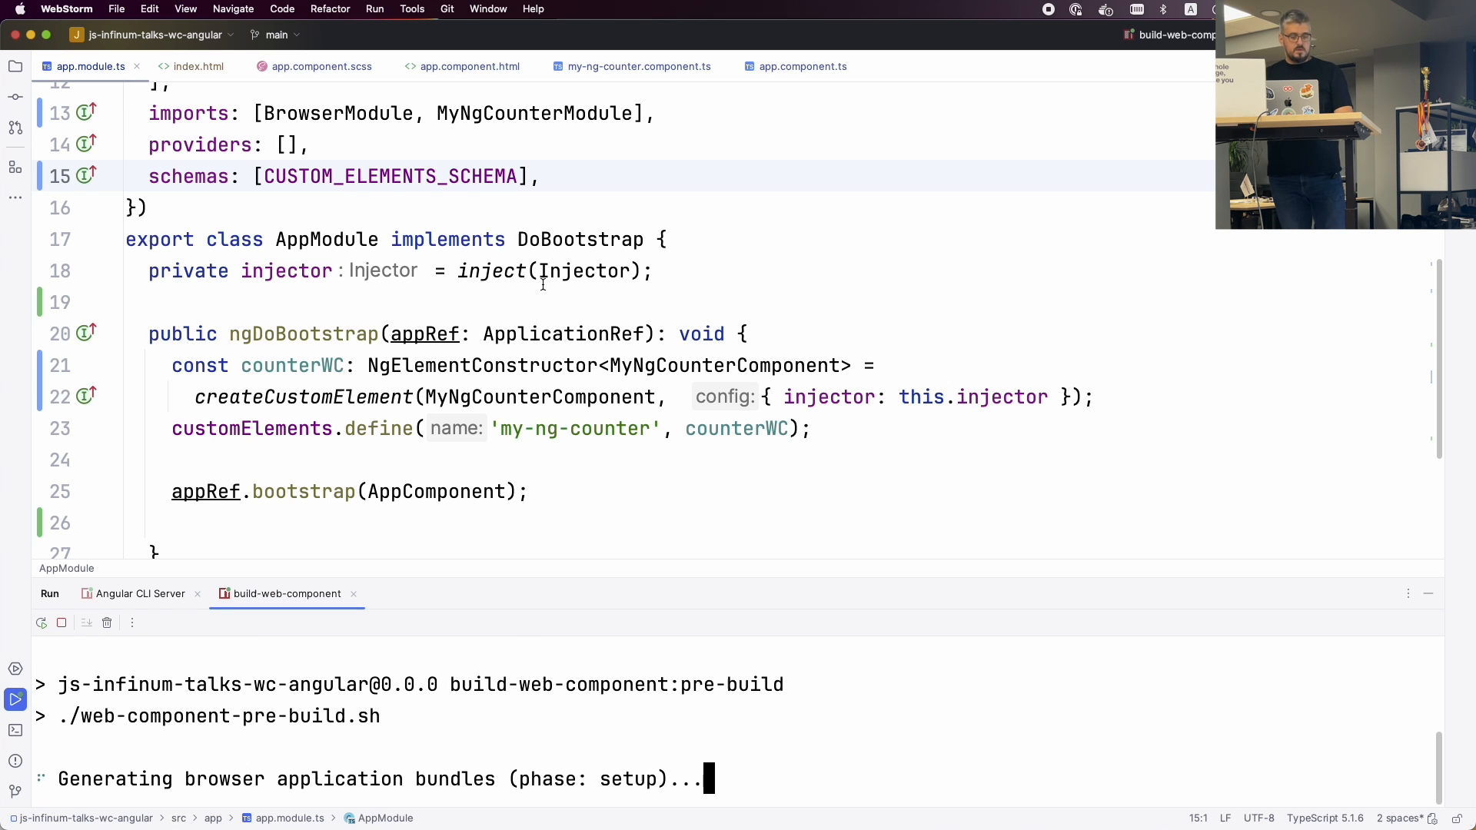
# Step: Run build-web-component, view localhost:3000, and open index.html loading ng-counter.js
pyautogui.click(198, 66)
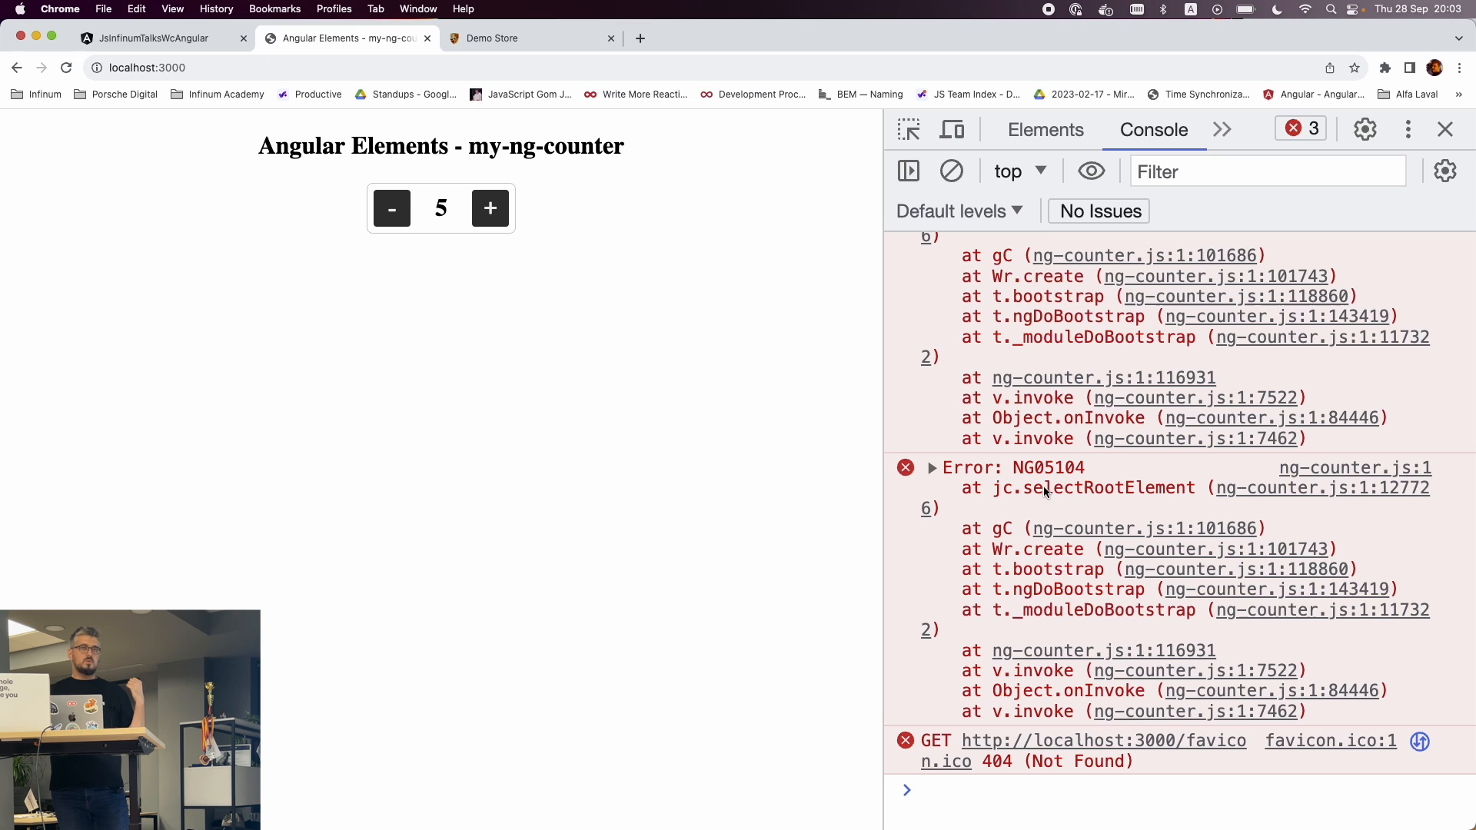
pyautogui.click(1036, 789)
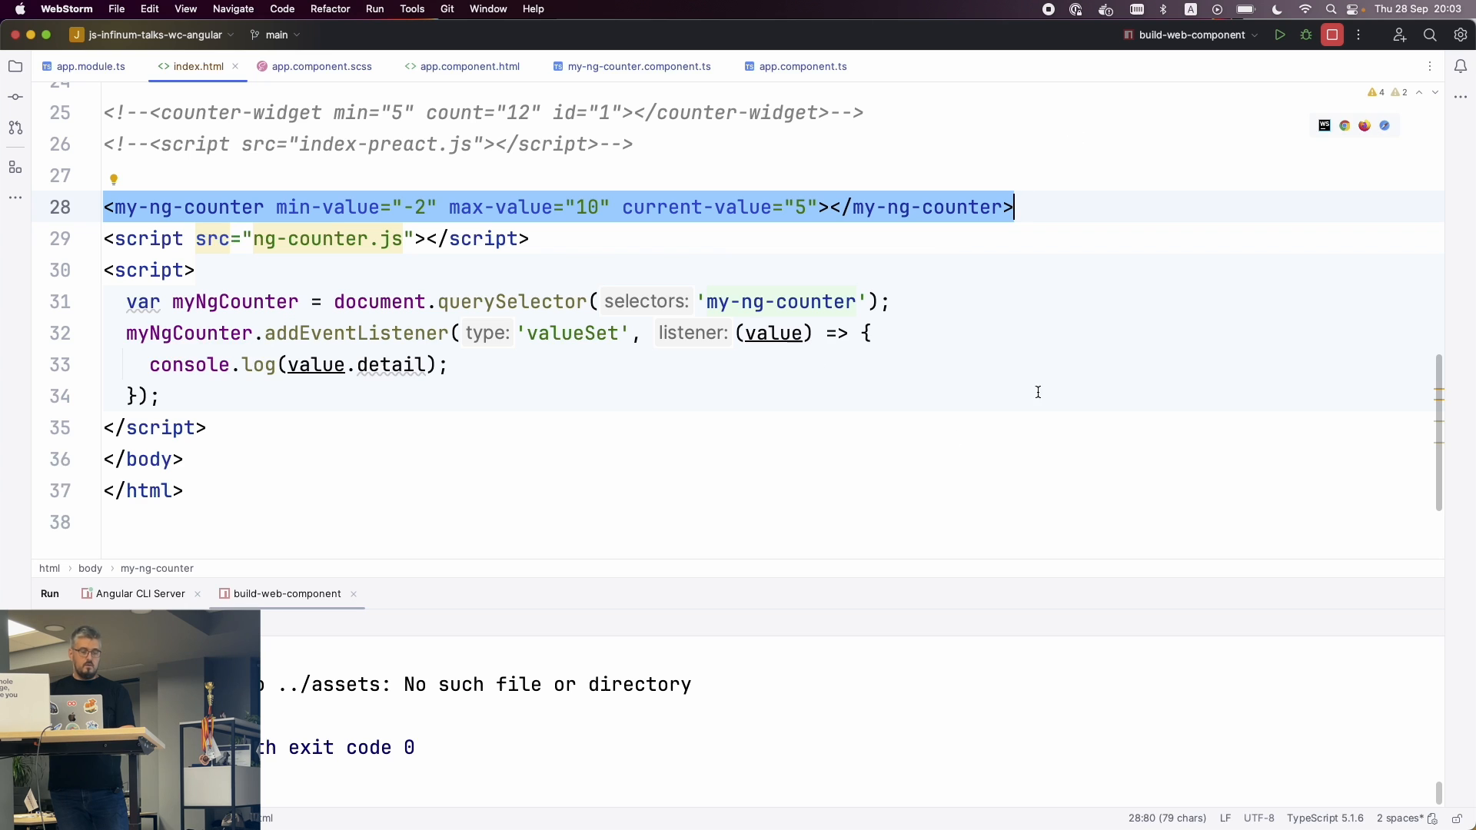
pyautogui.moveTo(1076, 668)
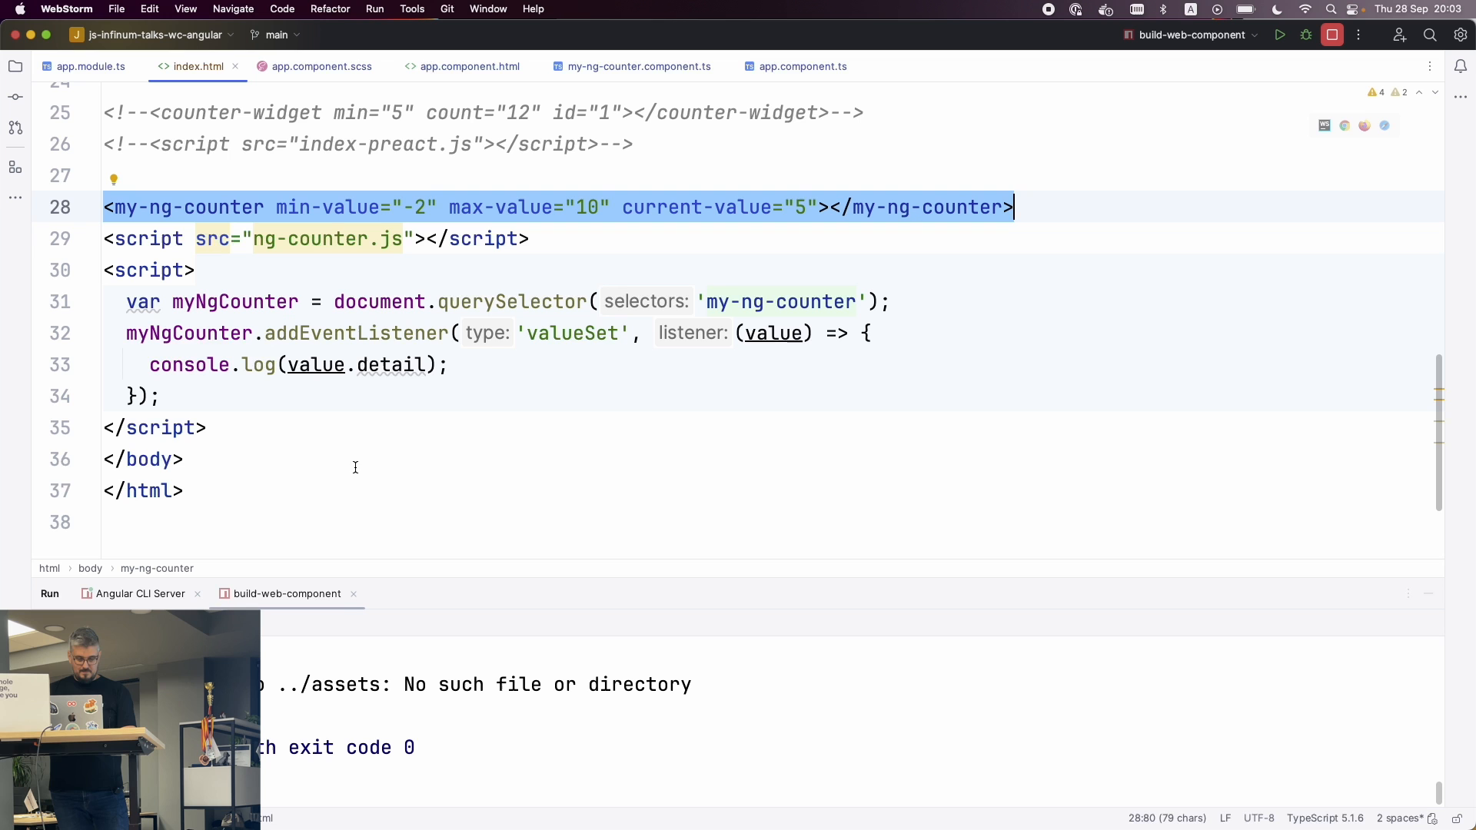
# Step: Delete appRef.bootstrap(AppComponent) from ngDoBootstrap and rerun build-web-component
pyautogui.click(91, 66)
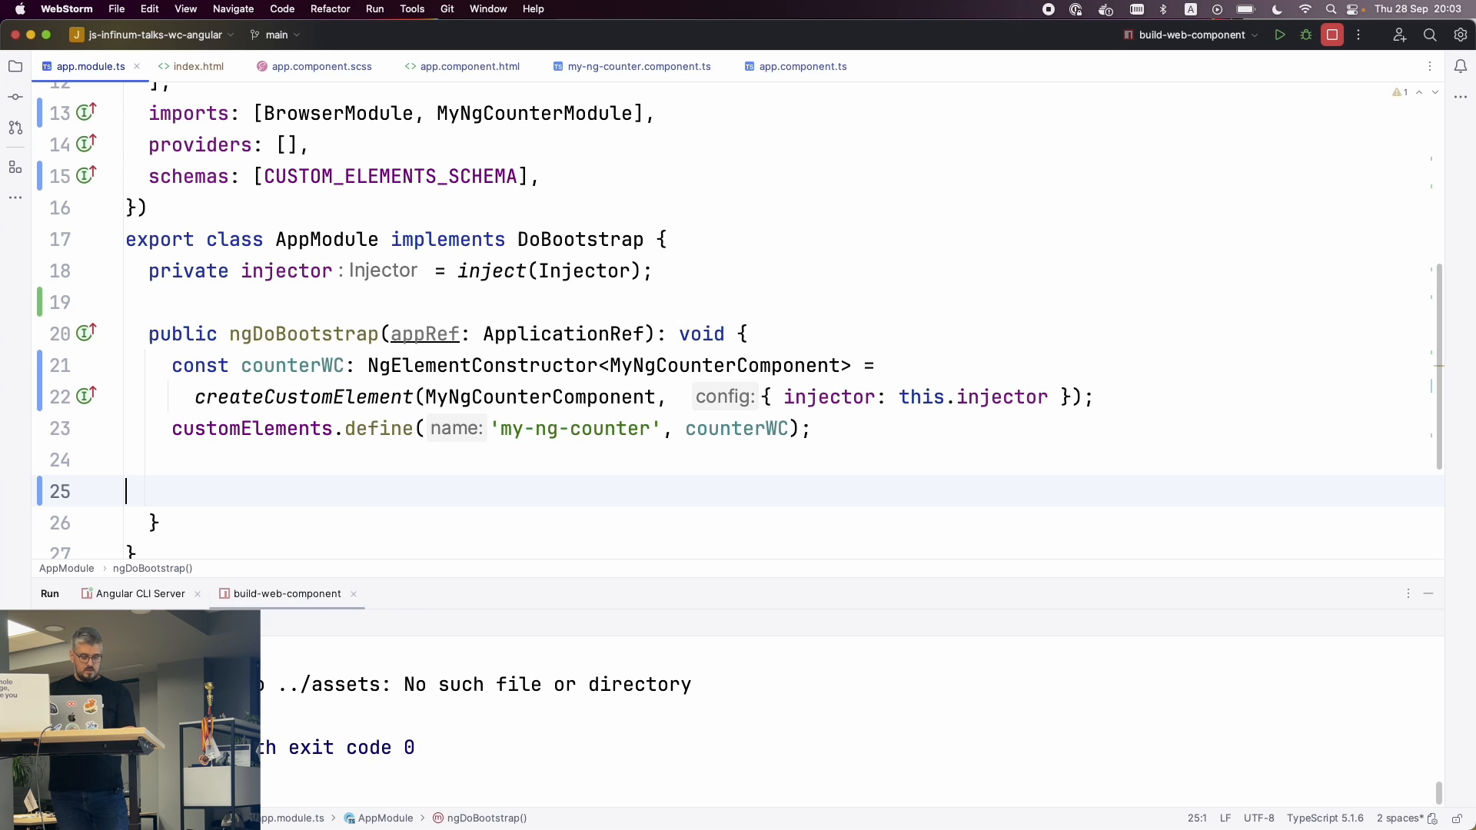
pyautogui.click(1279, 34)
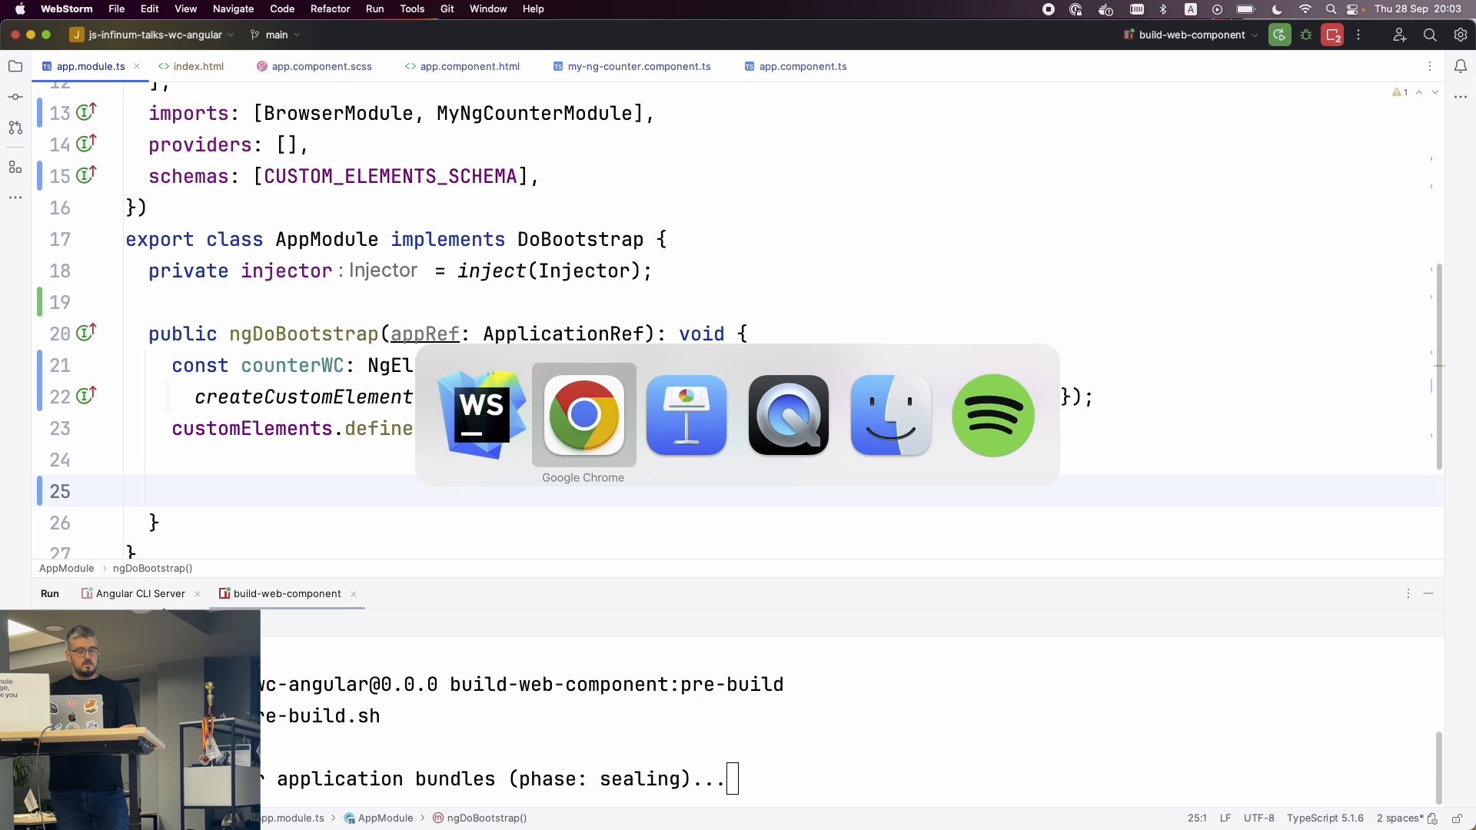
pyautogui.click(582, 414)
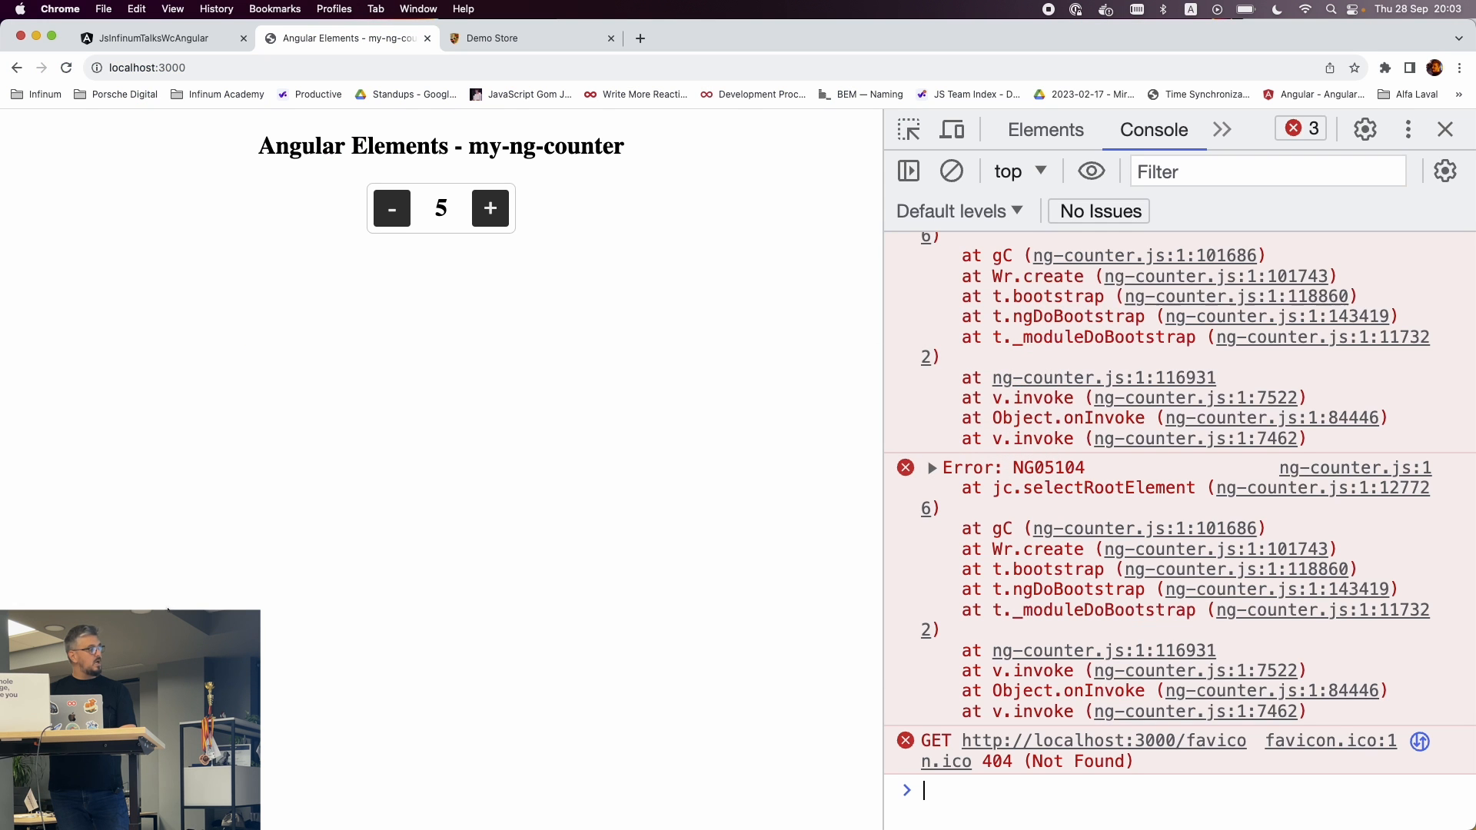
# Step: Reload localhost:3000 and step the counter up to 10 and back down
pyautogui.click(951, 171)
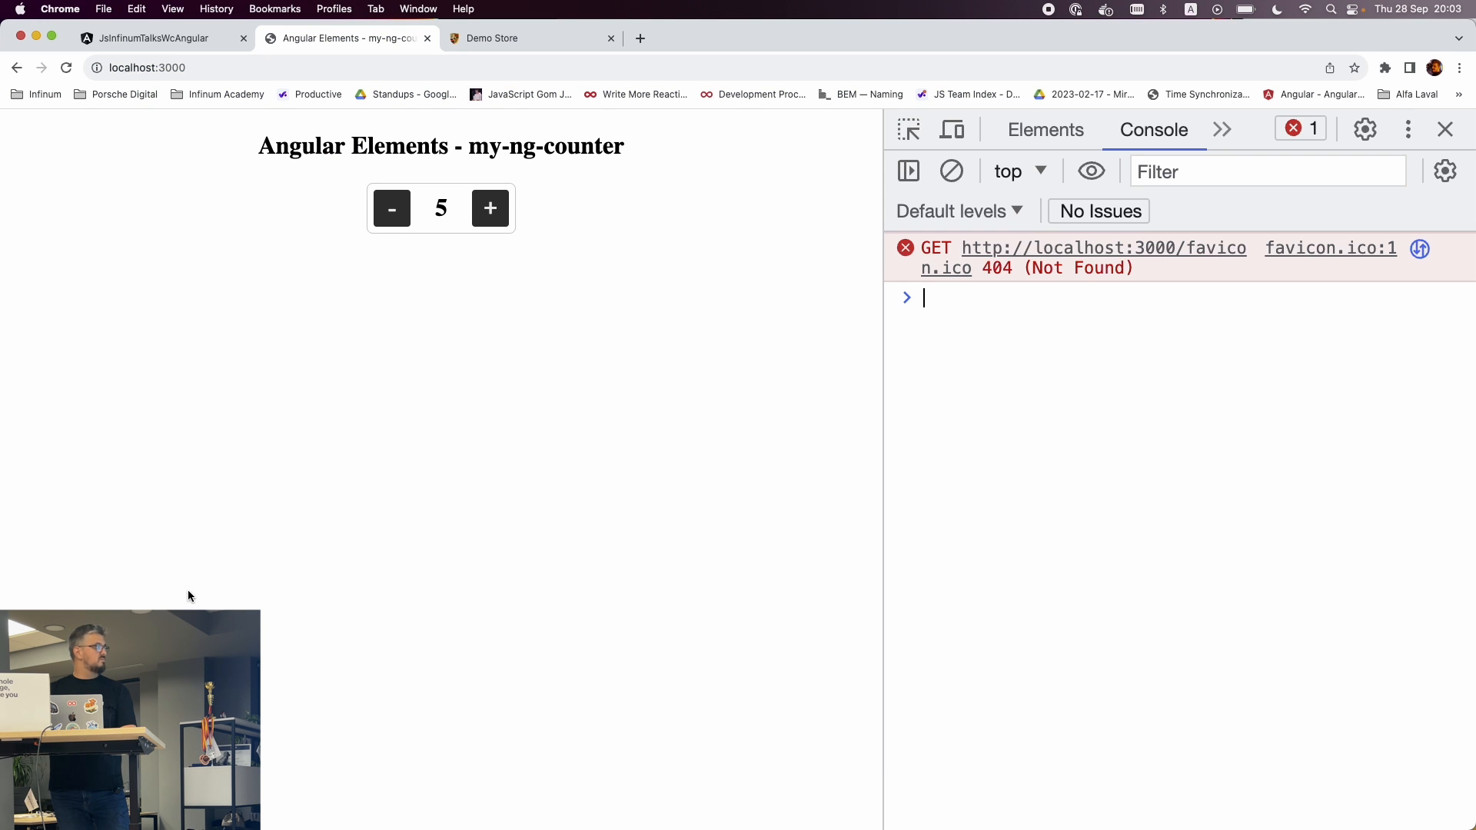
pyautogui.click(490, 209)
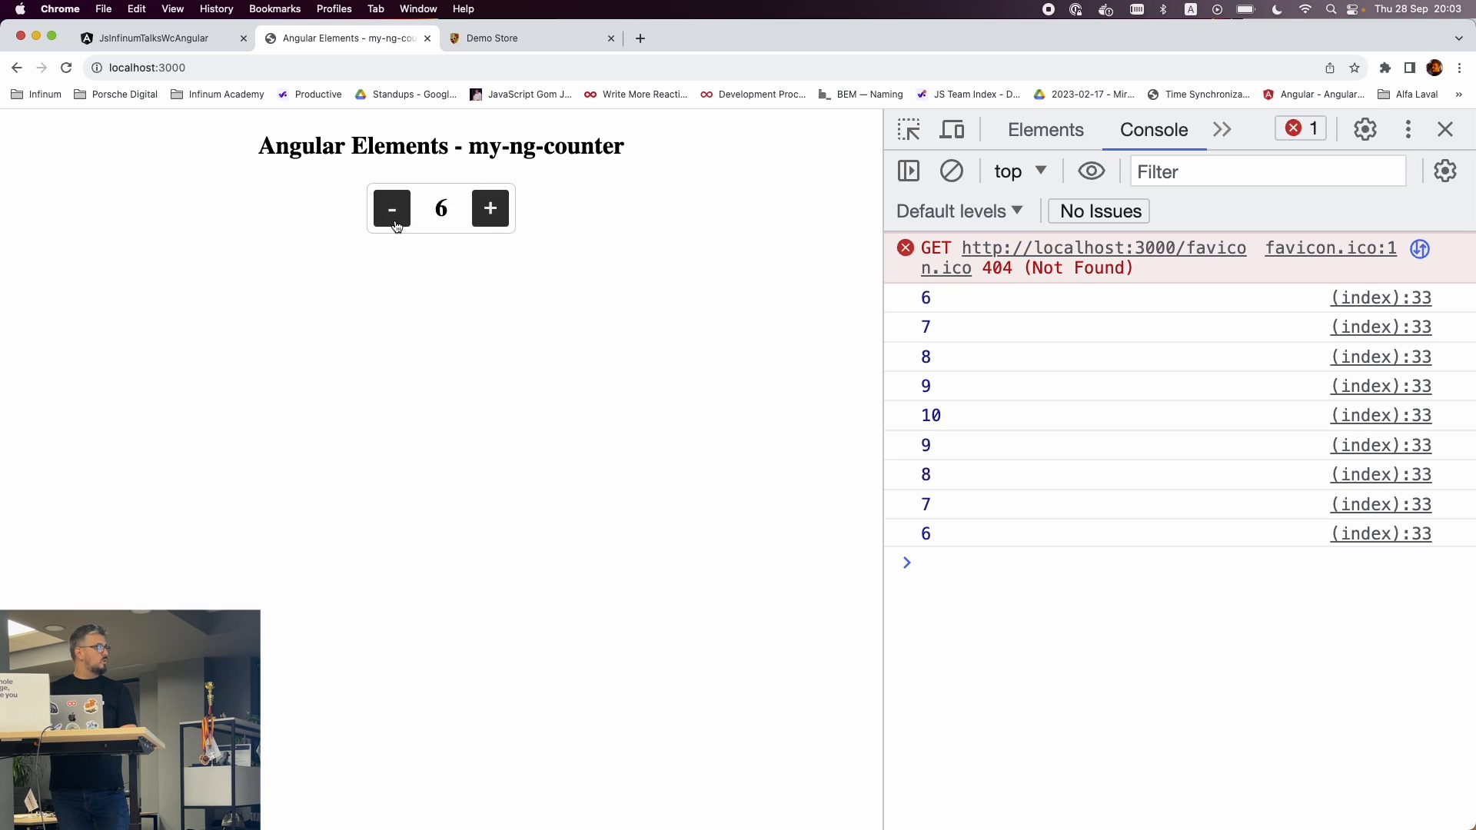
pyautogui.click(392, 209)
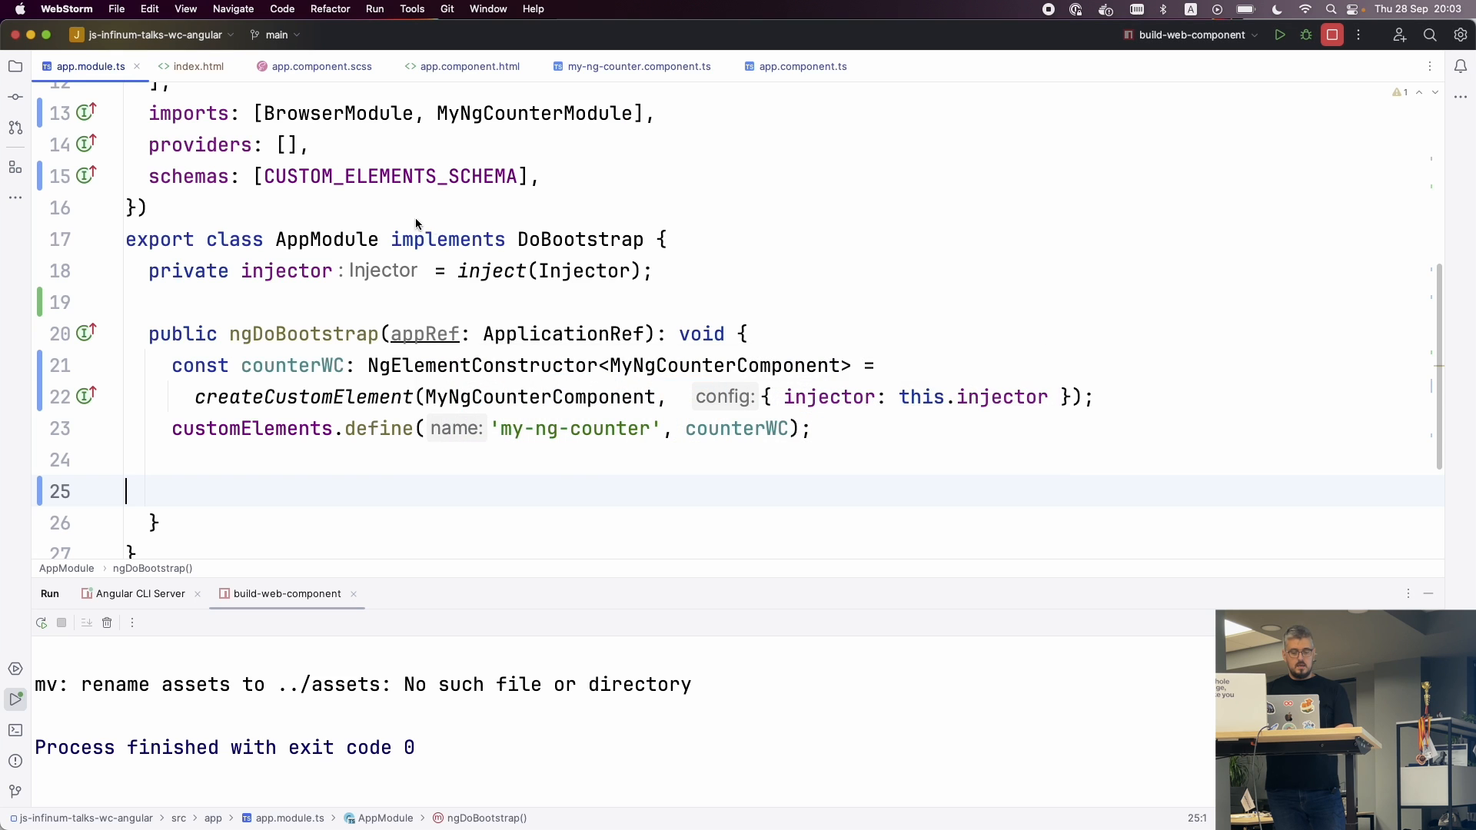
pyautogui.moveTo(445, 83)
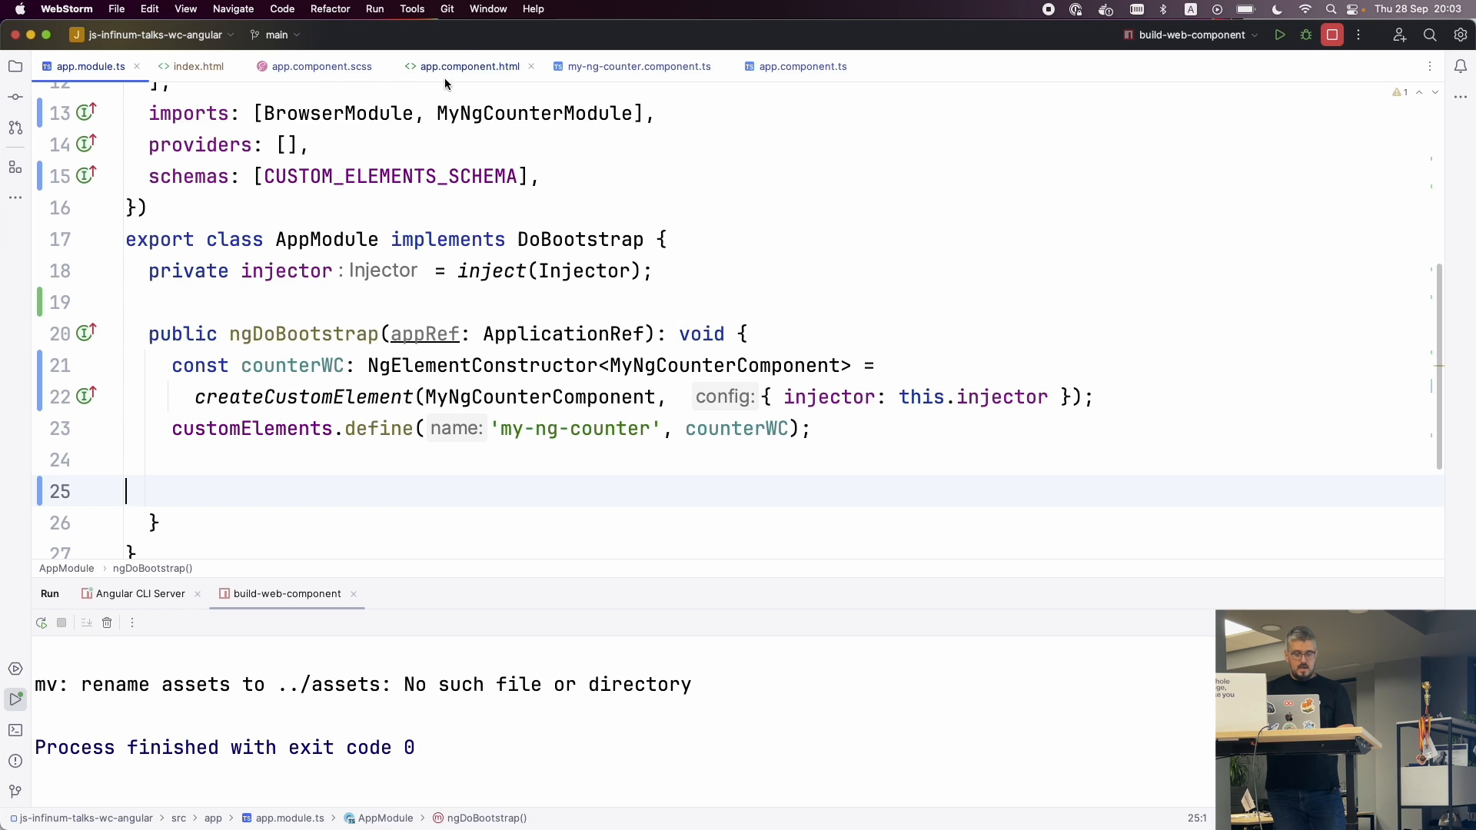
# Step: Review app.component.scss and dist/index.html, then bring Chrome forward
pyautogui.click(321, 66)
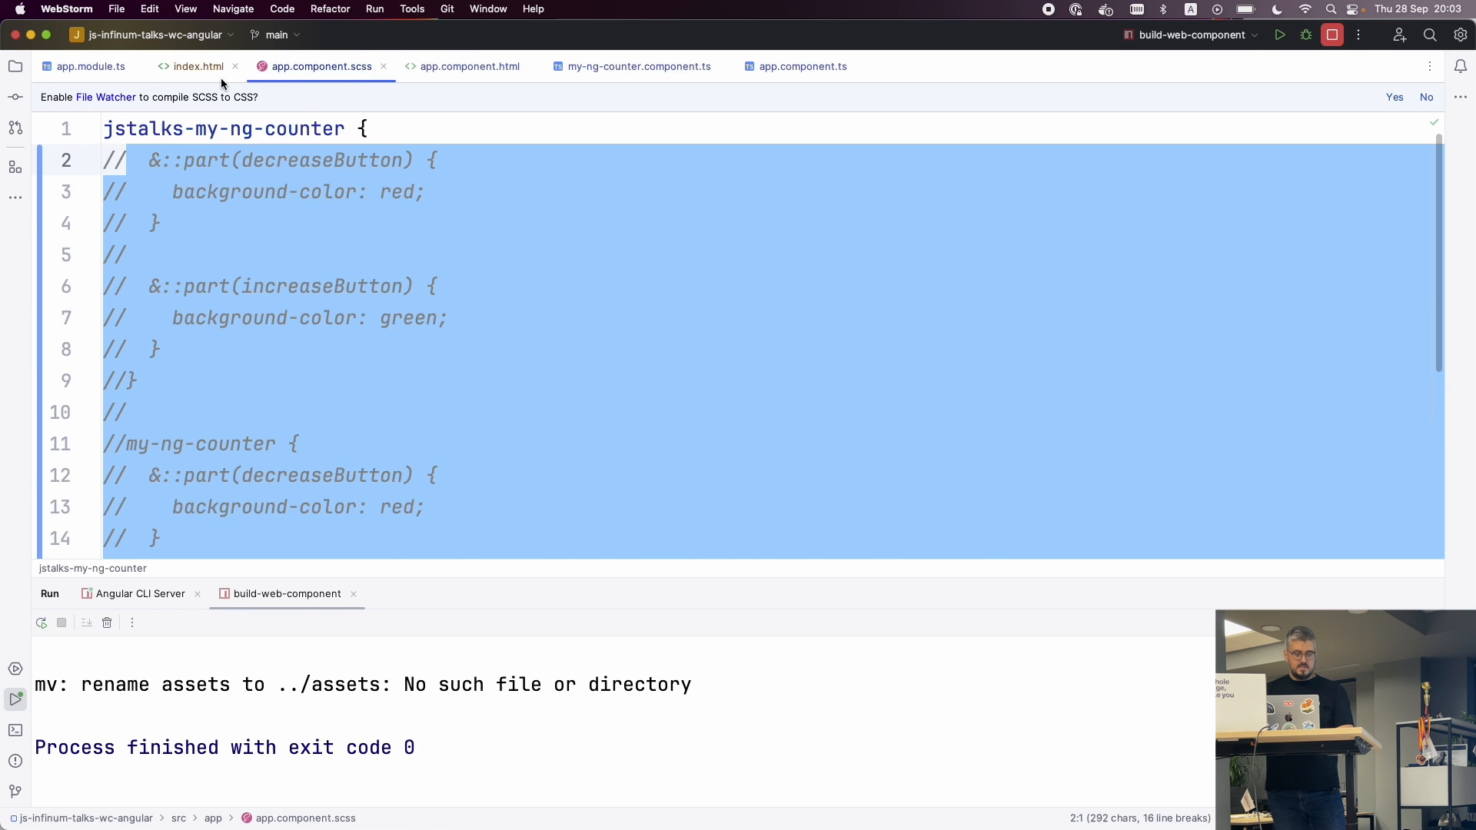
pyautogui.click(198, 66)
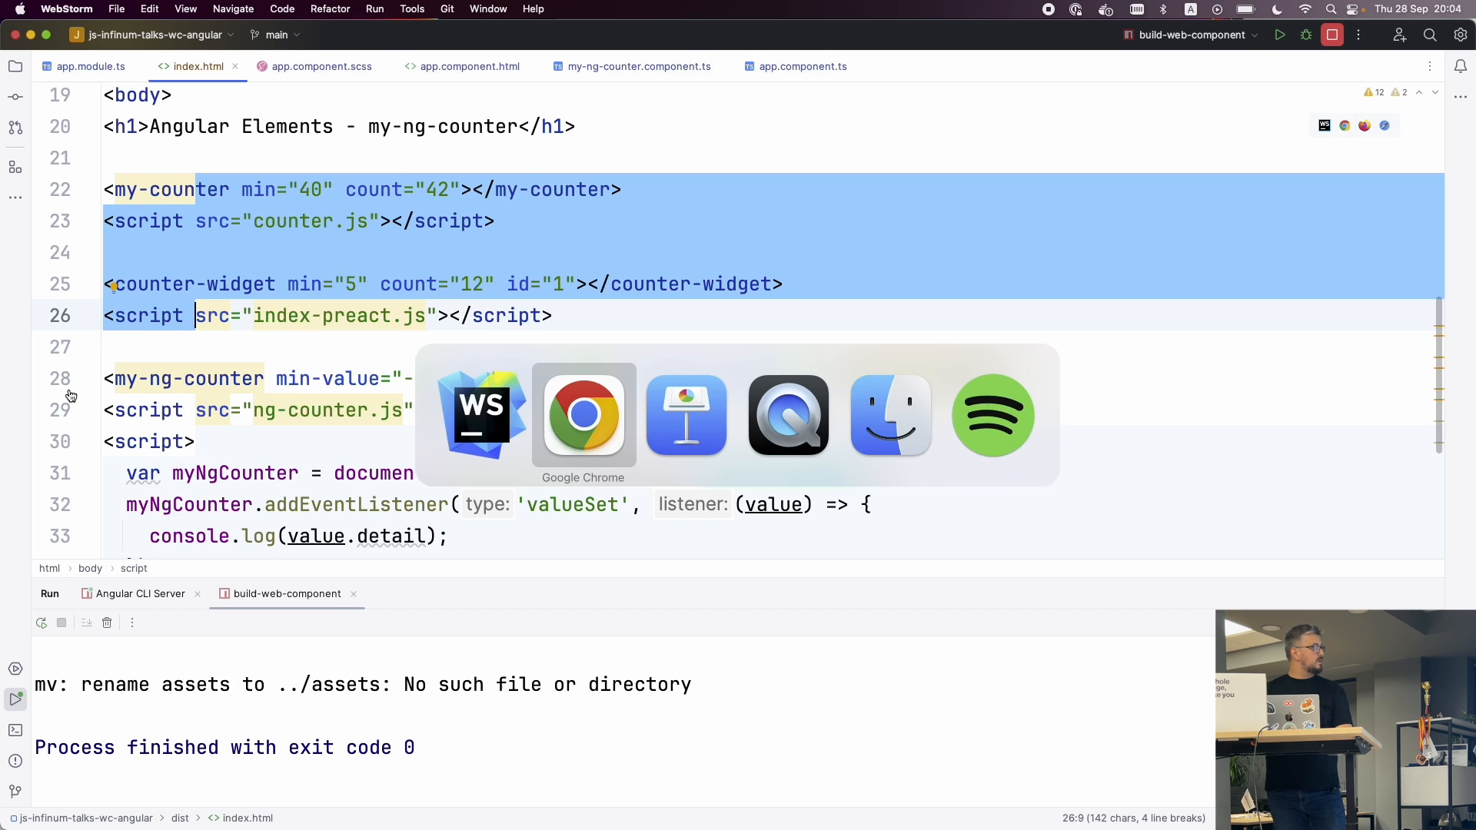
pyautogui.click(583, 415)
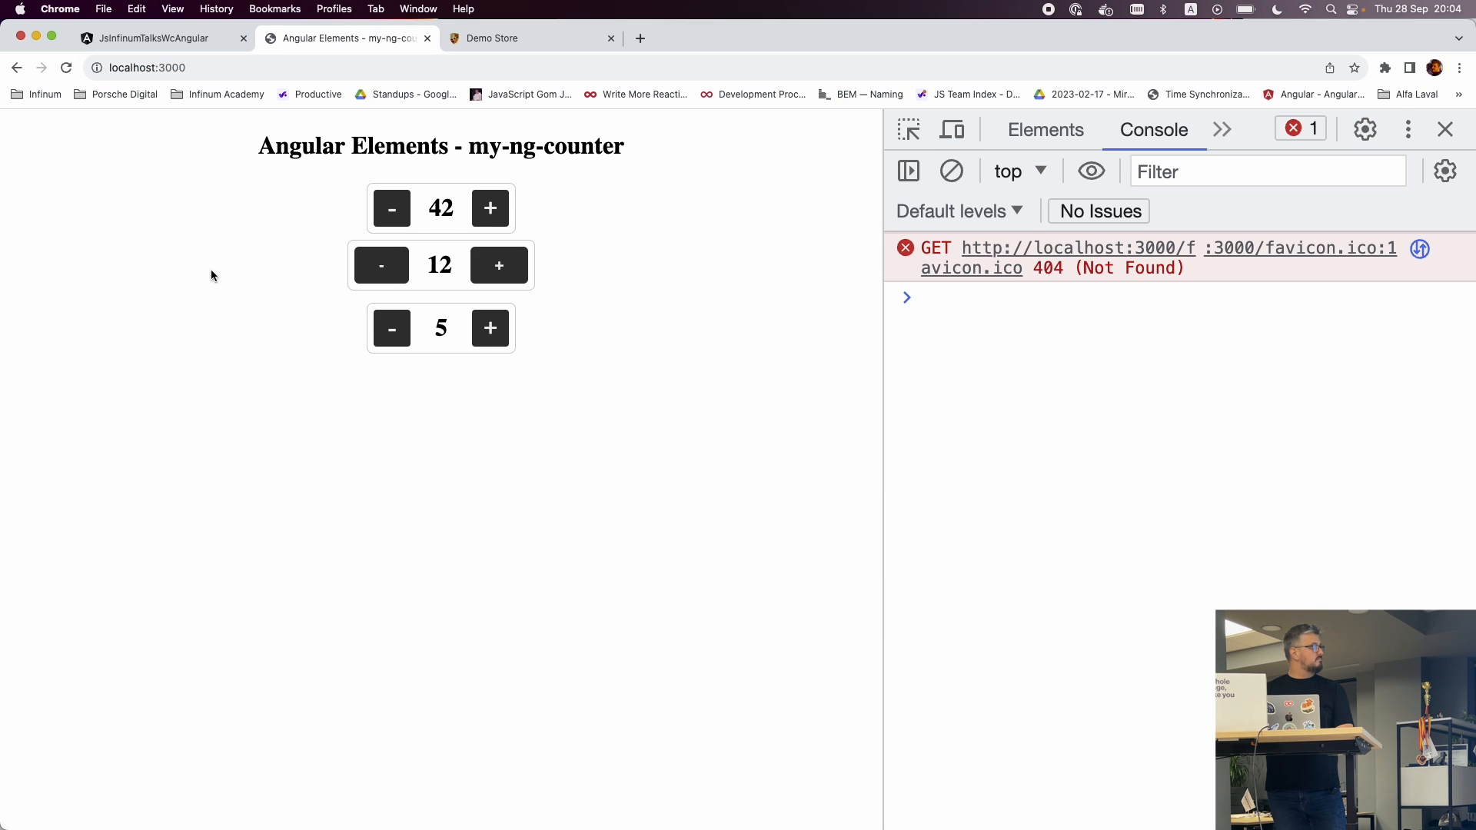
# Step: Change the vanilla, Preact and Angular counter values, logging Angular values 6 and 7
pyautogui.click(490, 208)
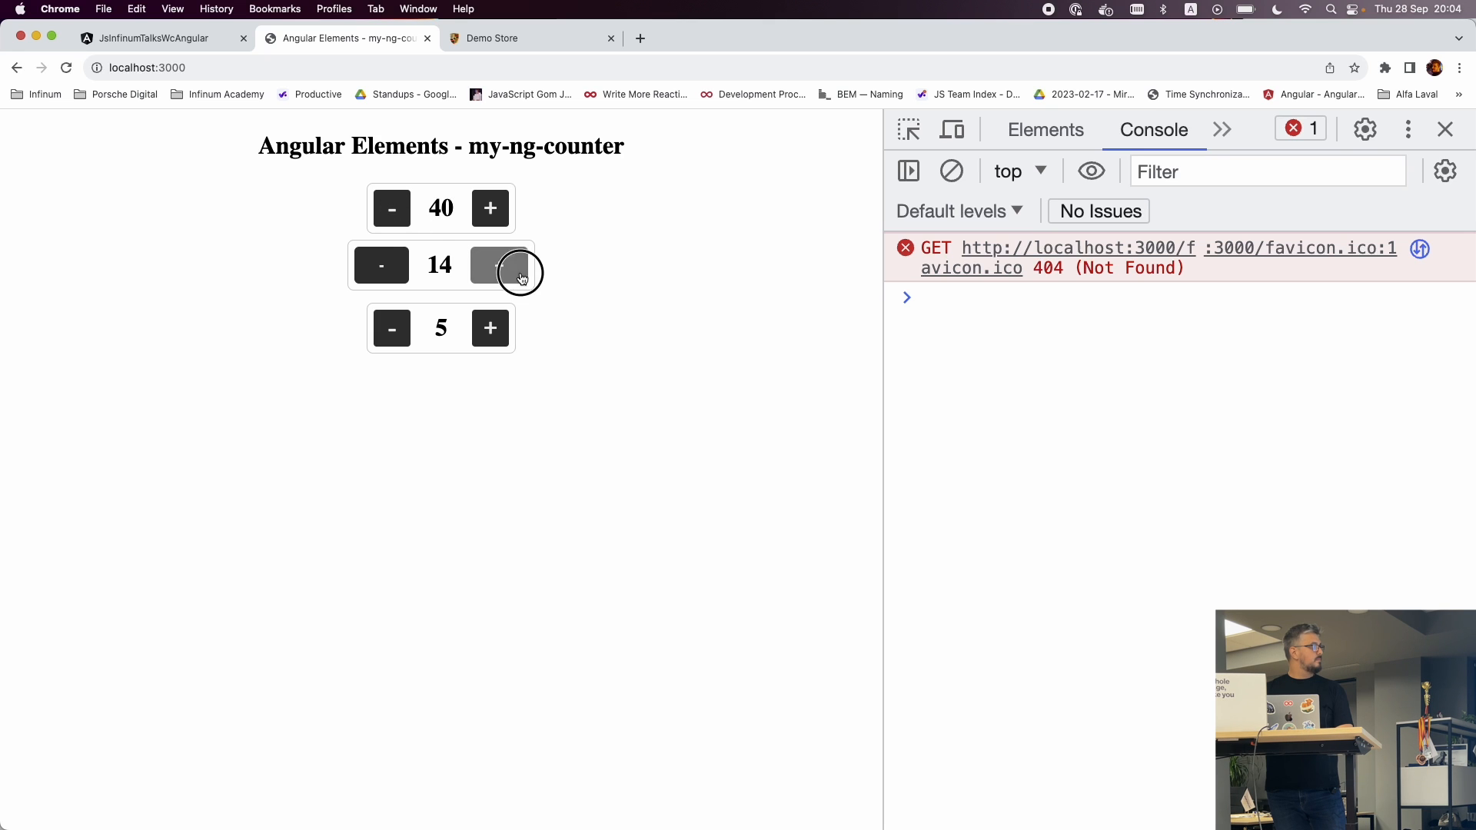
pyautogui.click(489, 264)
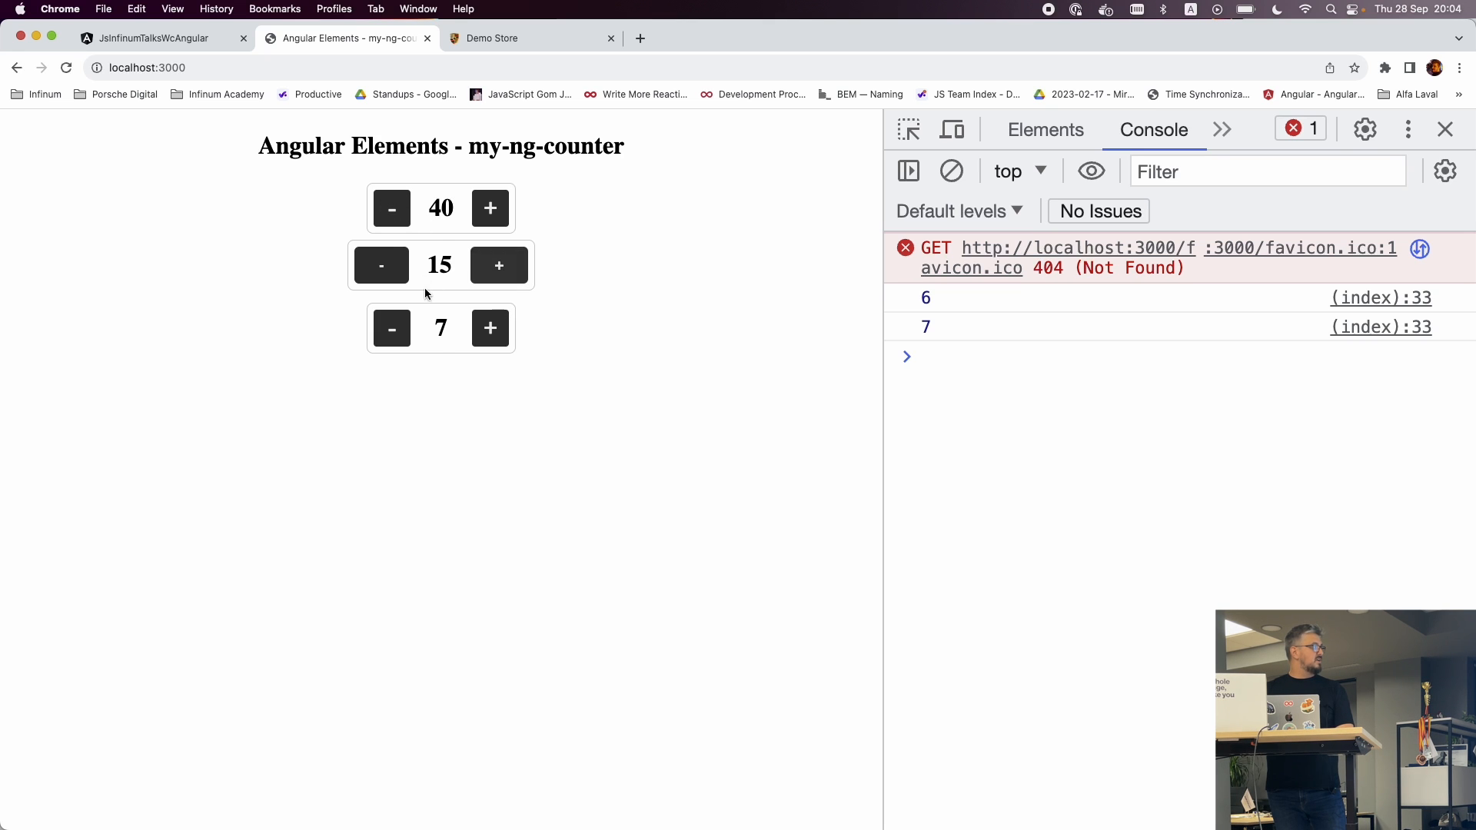
pyautogui.moveTo(447, 346)
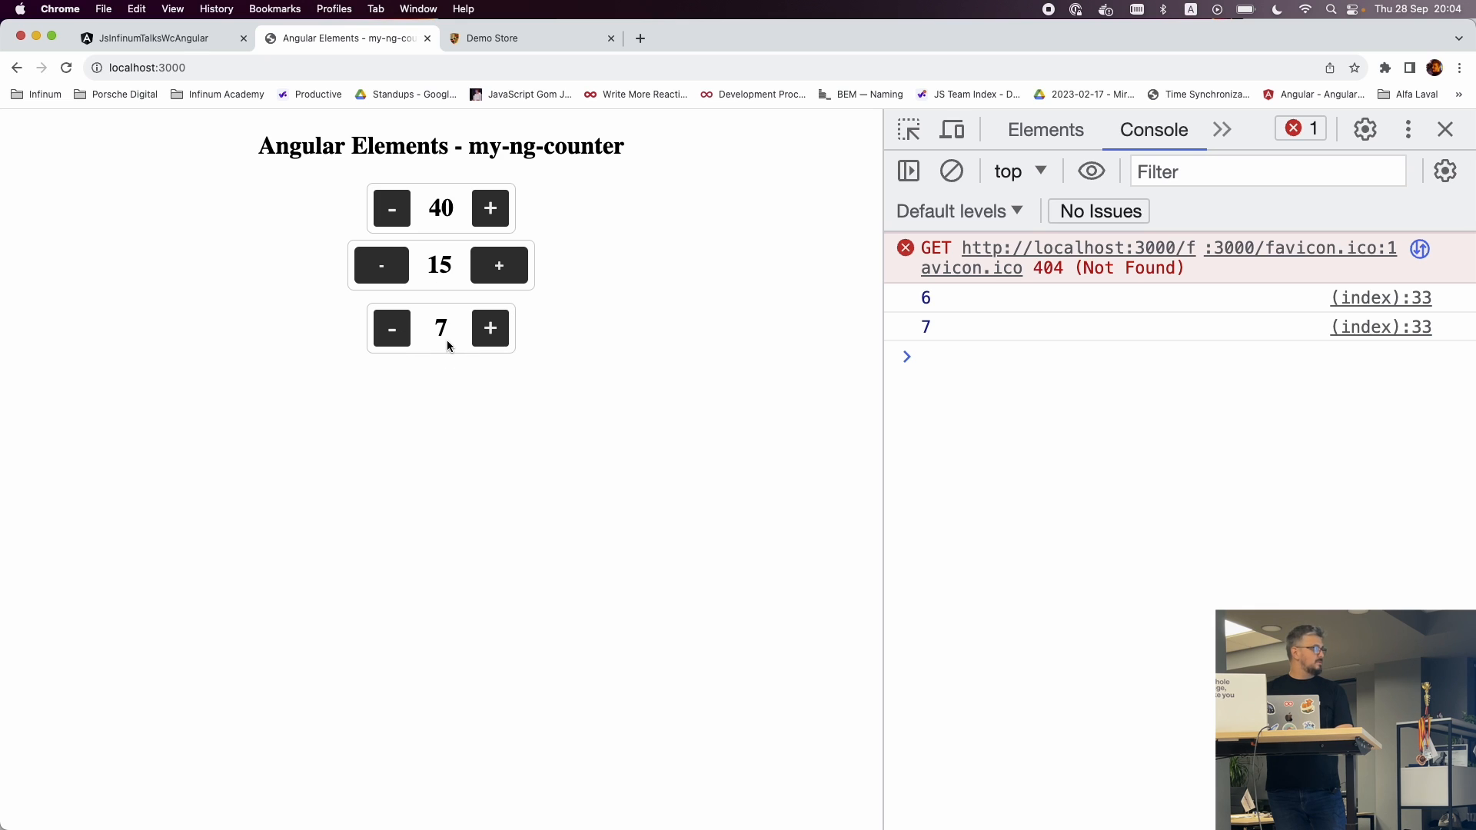
pyautogui.moveTo(489, 328)
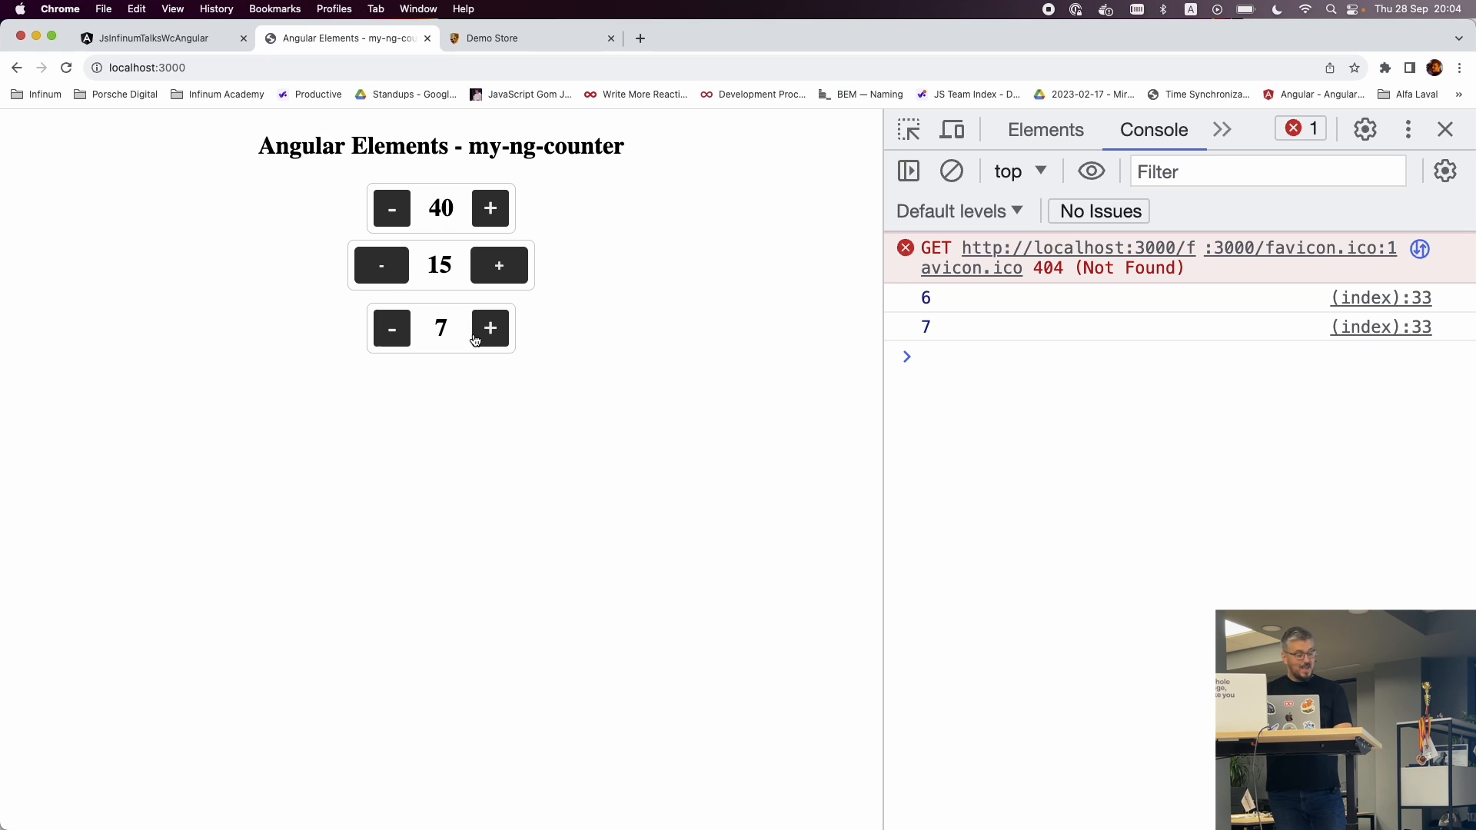
pyautogui.click(532, 38)
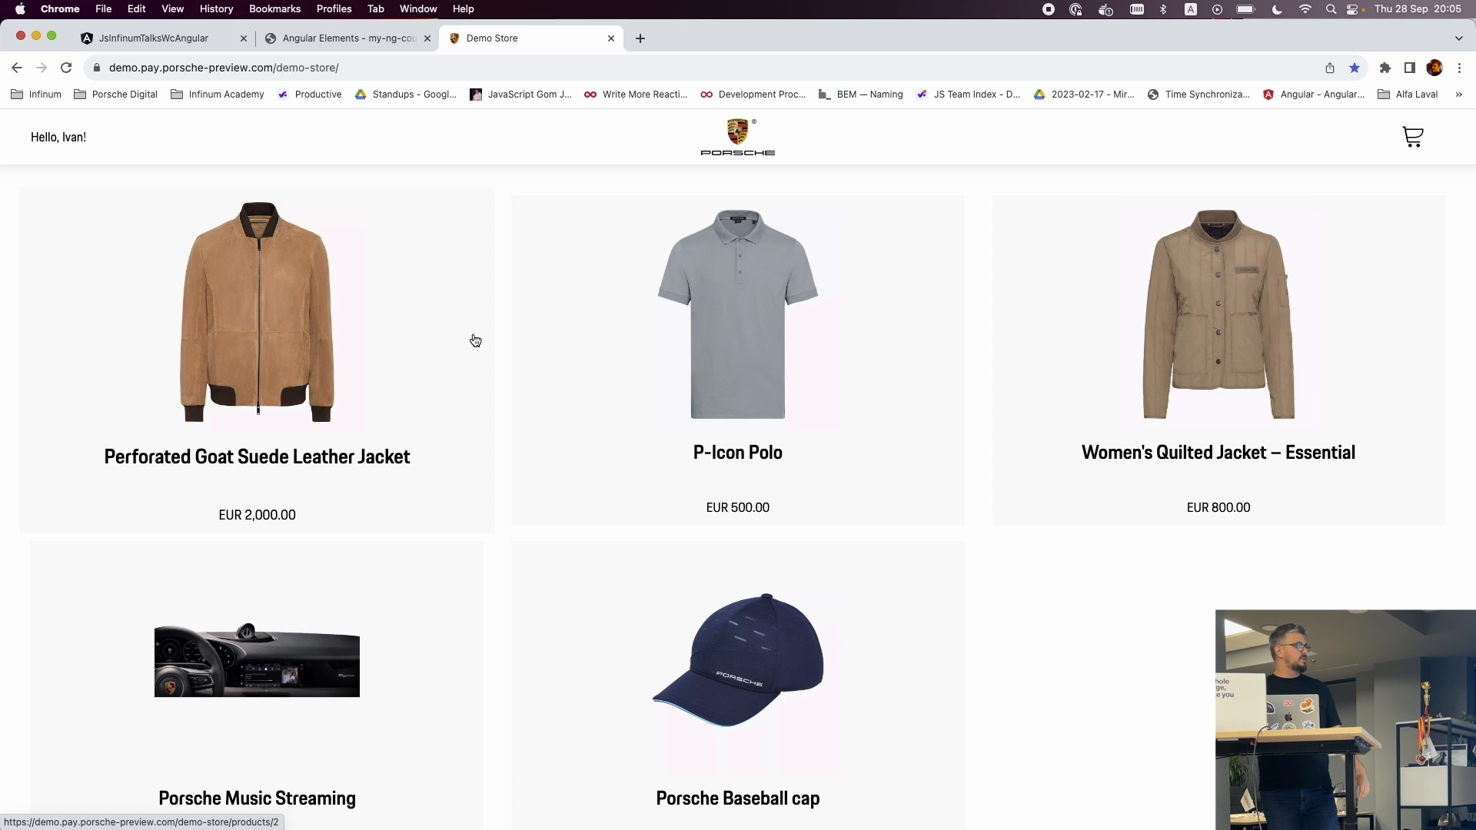
pyautogui.moveTo(311, 457)
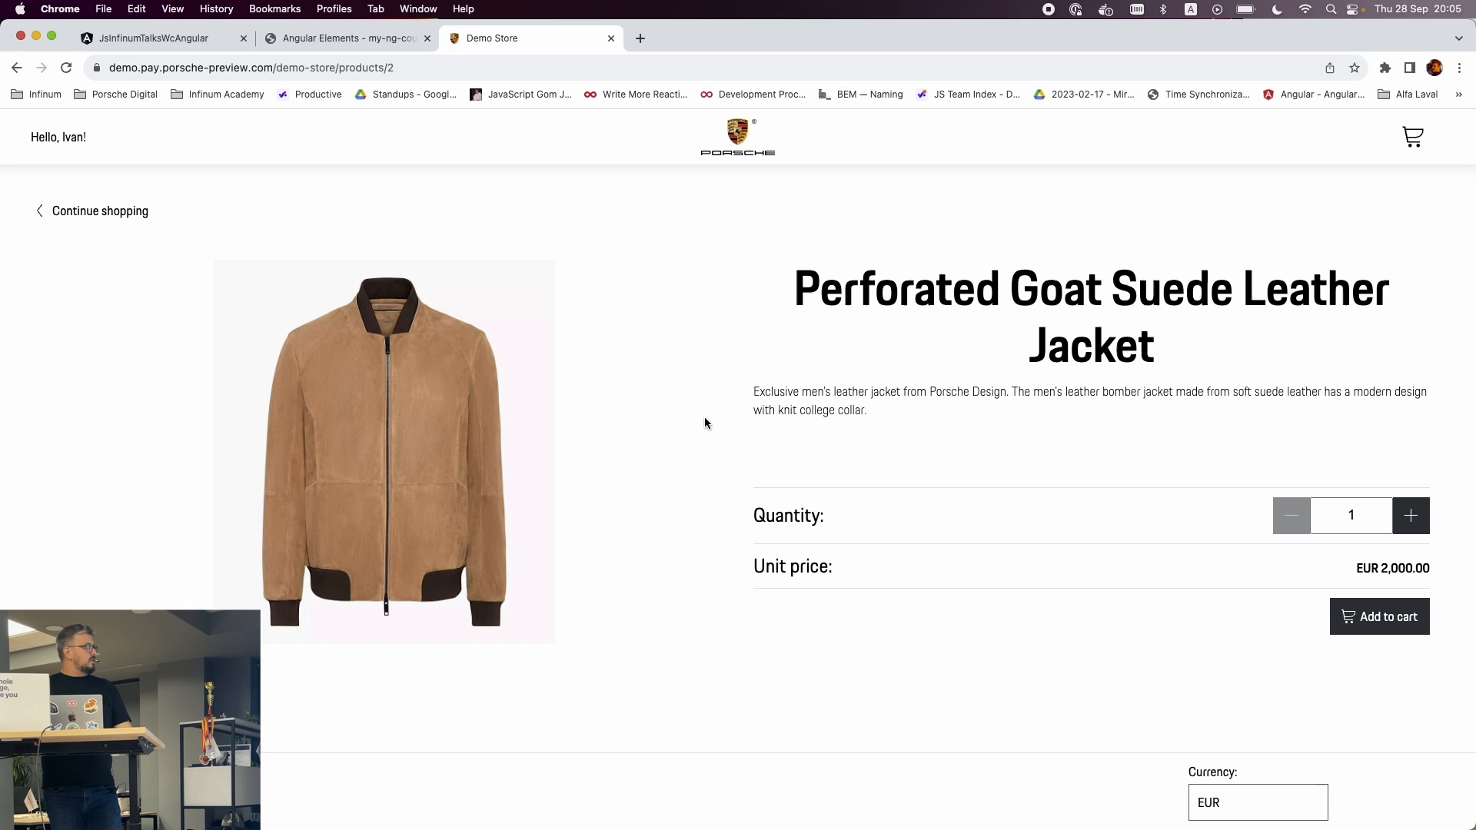
# Step: Add the Perforated Goat Suede Leather Jacket to the cart and proceed to checkout
pyautogui.click(1378, 617)
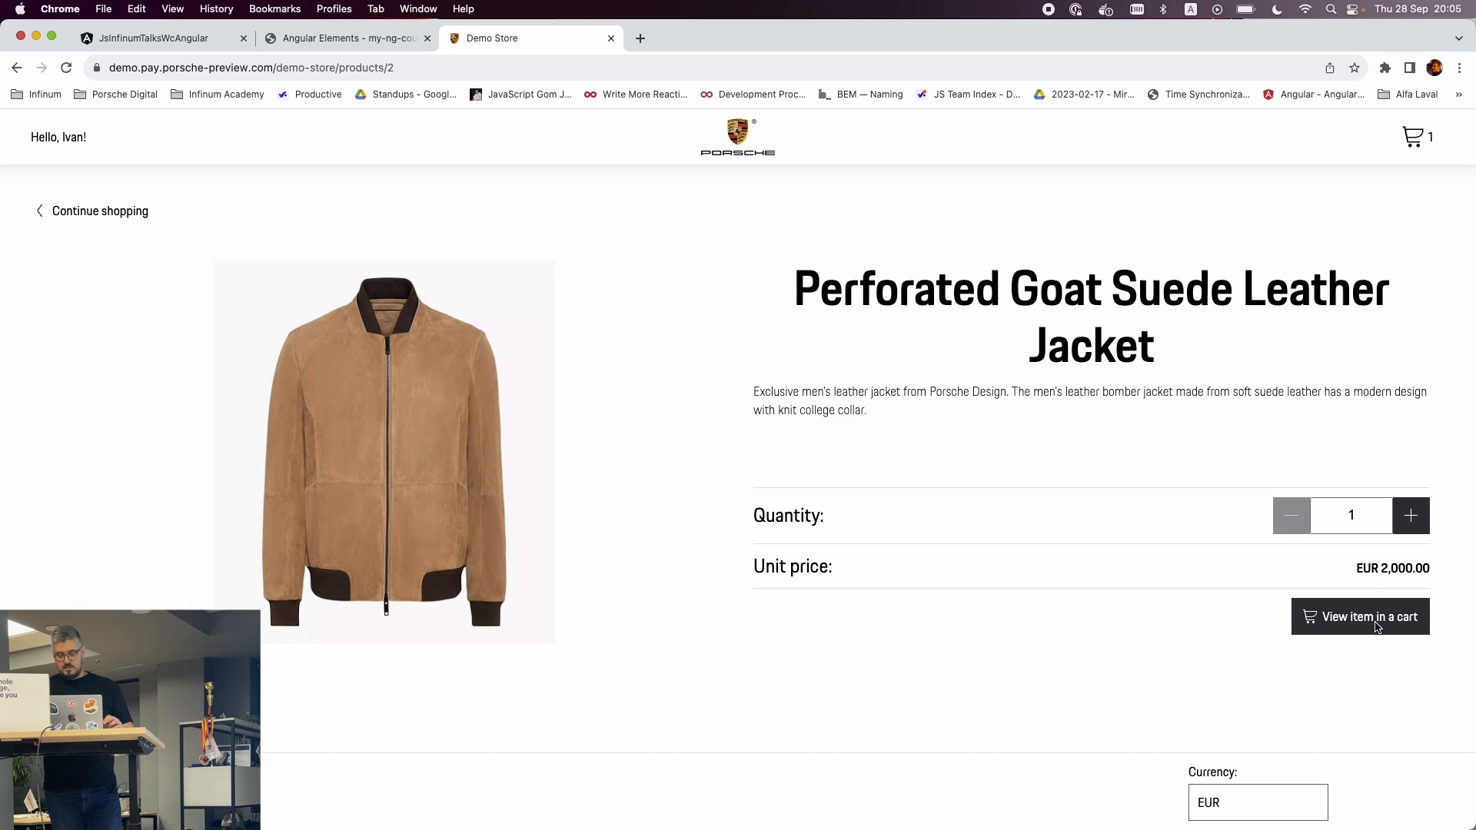
pyautogui.moveTo(1373, 641)
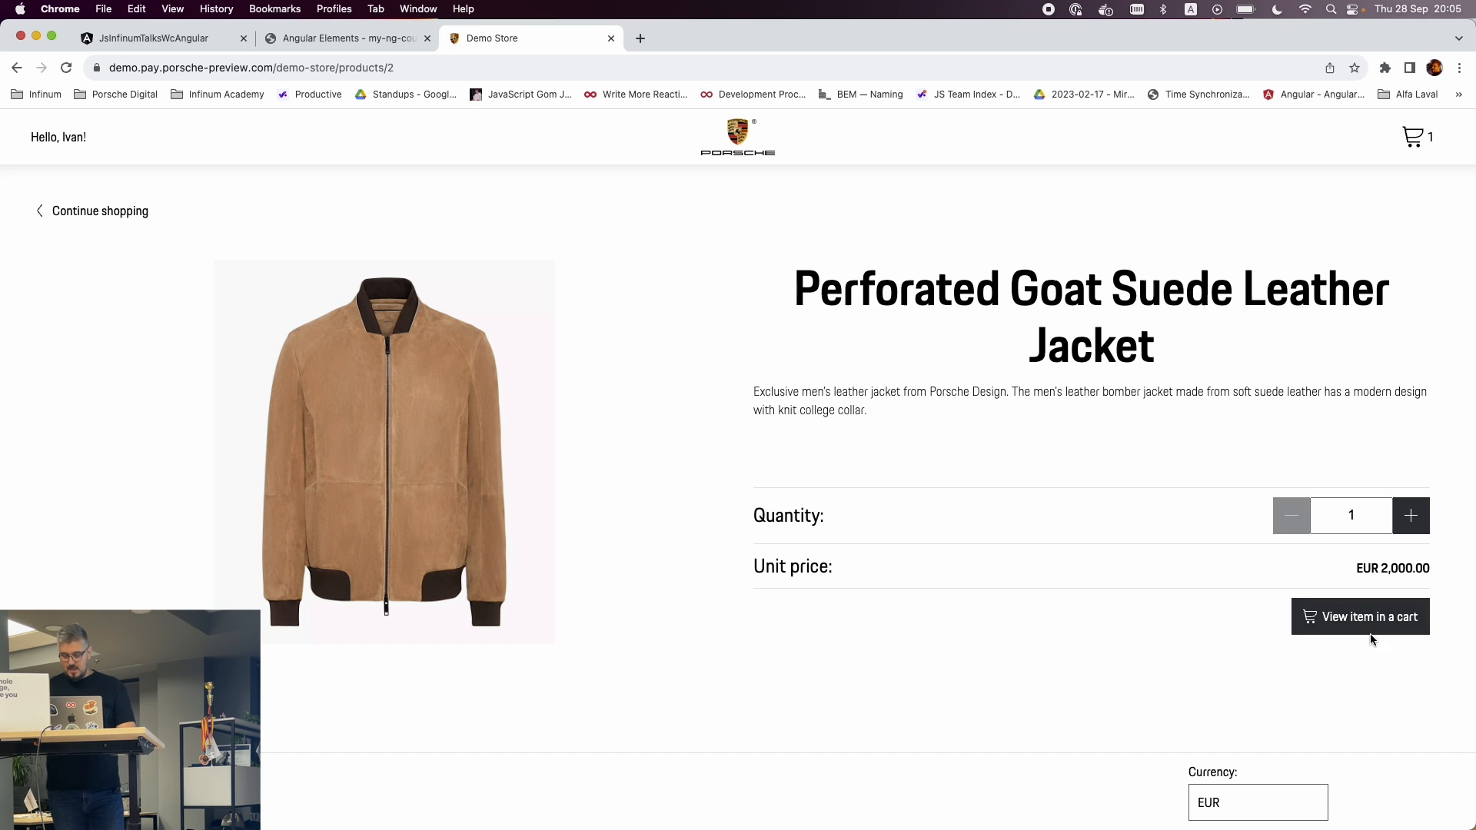
pyautogui.click(1359, 617)
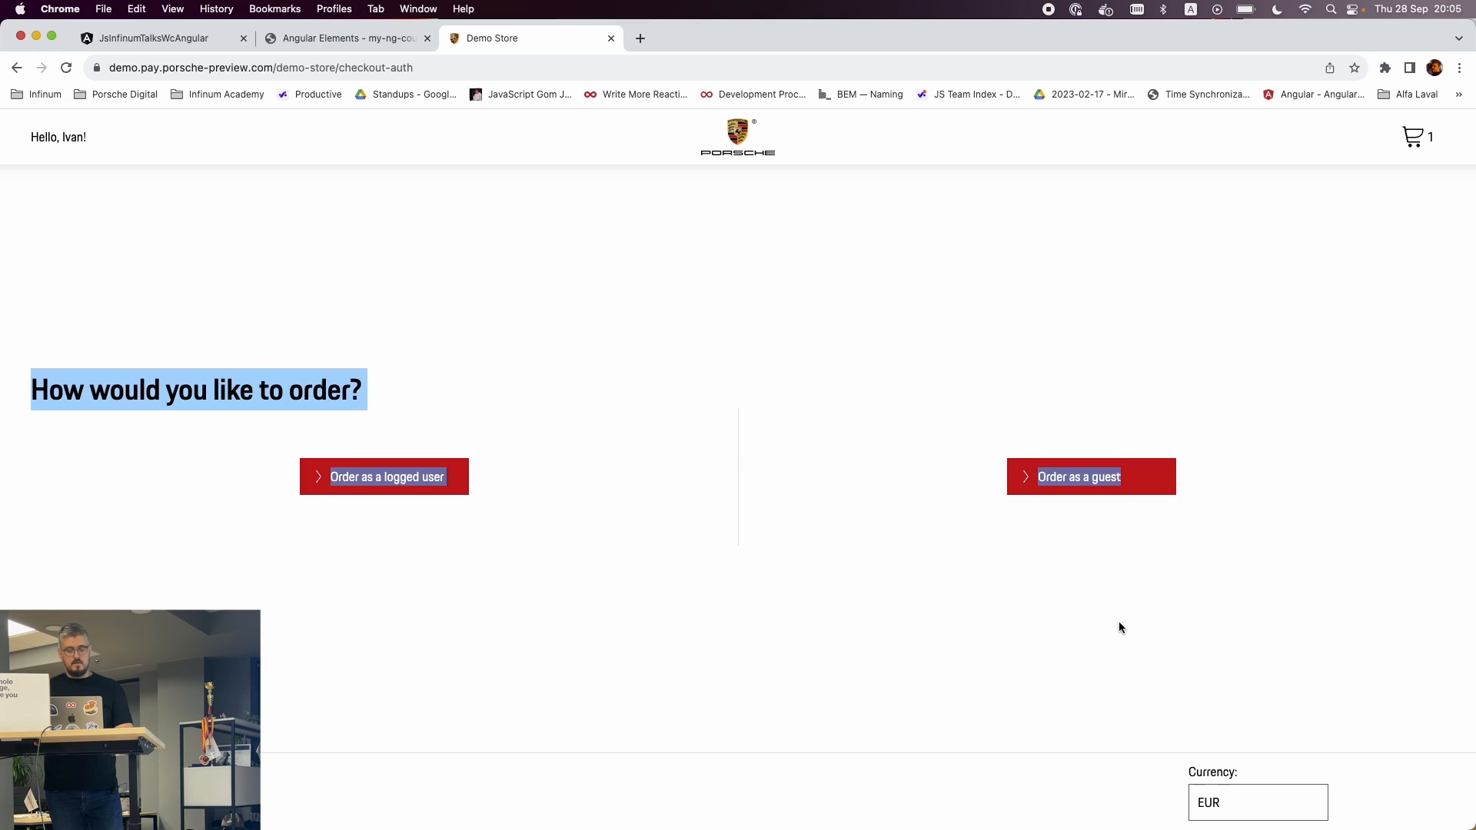
# Step: Order the jacket as a logged-in user and continue past the VISA card payment step
pyautogui.click(383, 477)
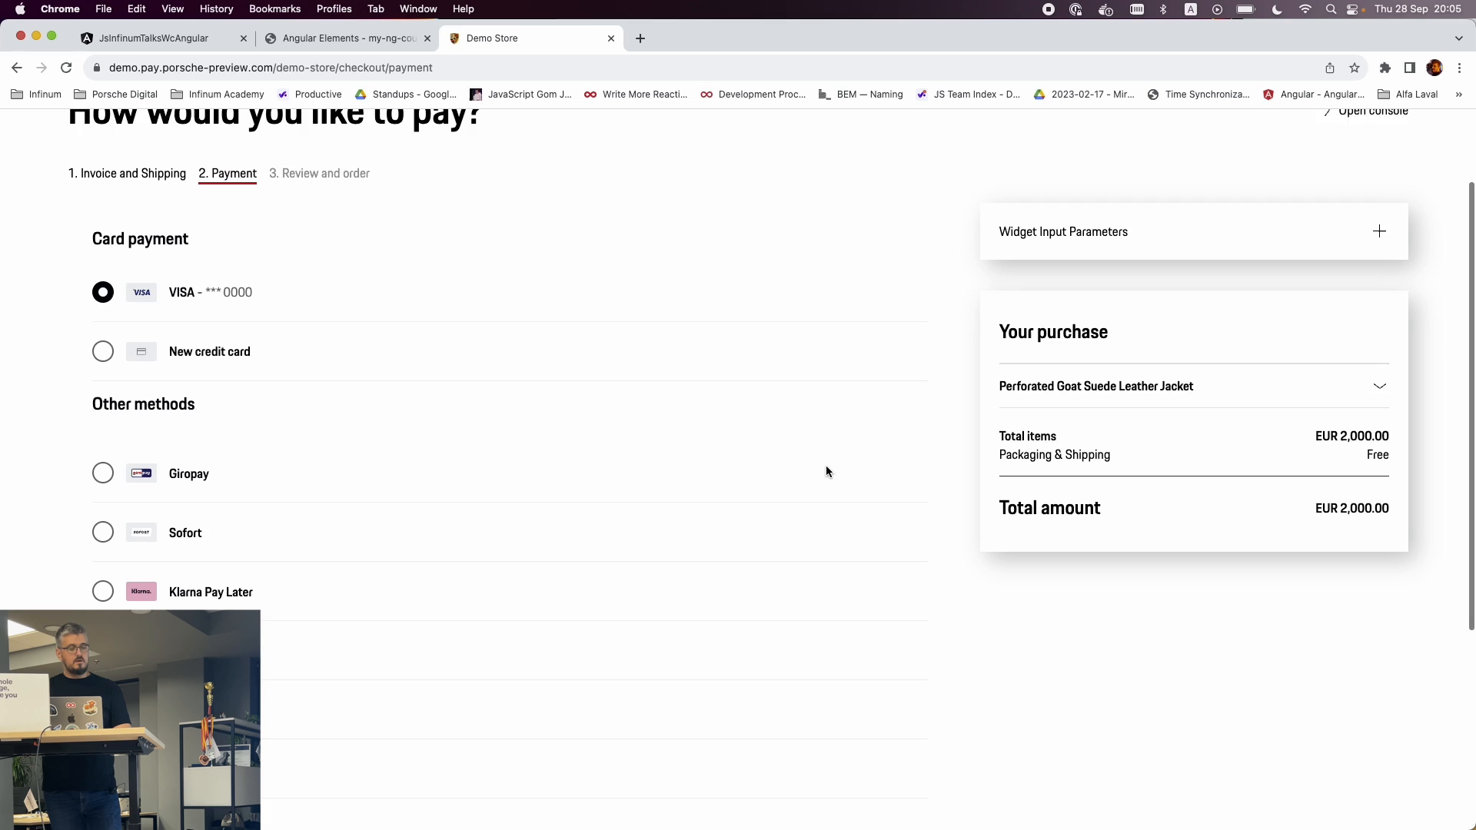
pyautogui.scroll(-3)
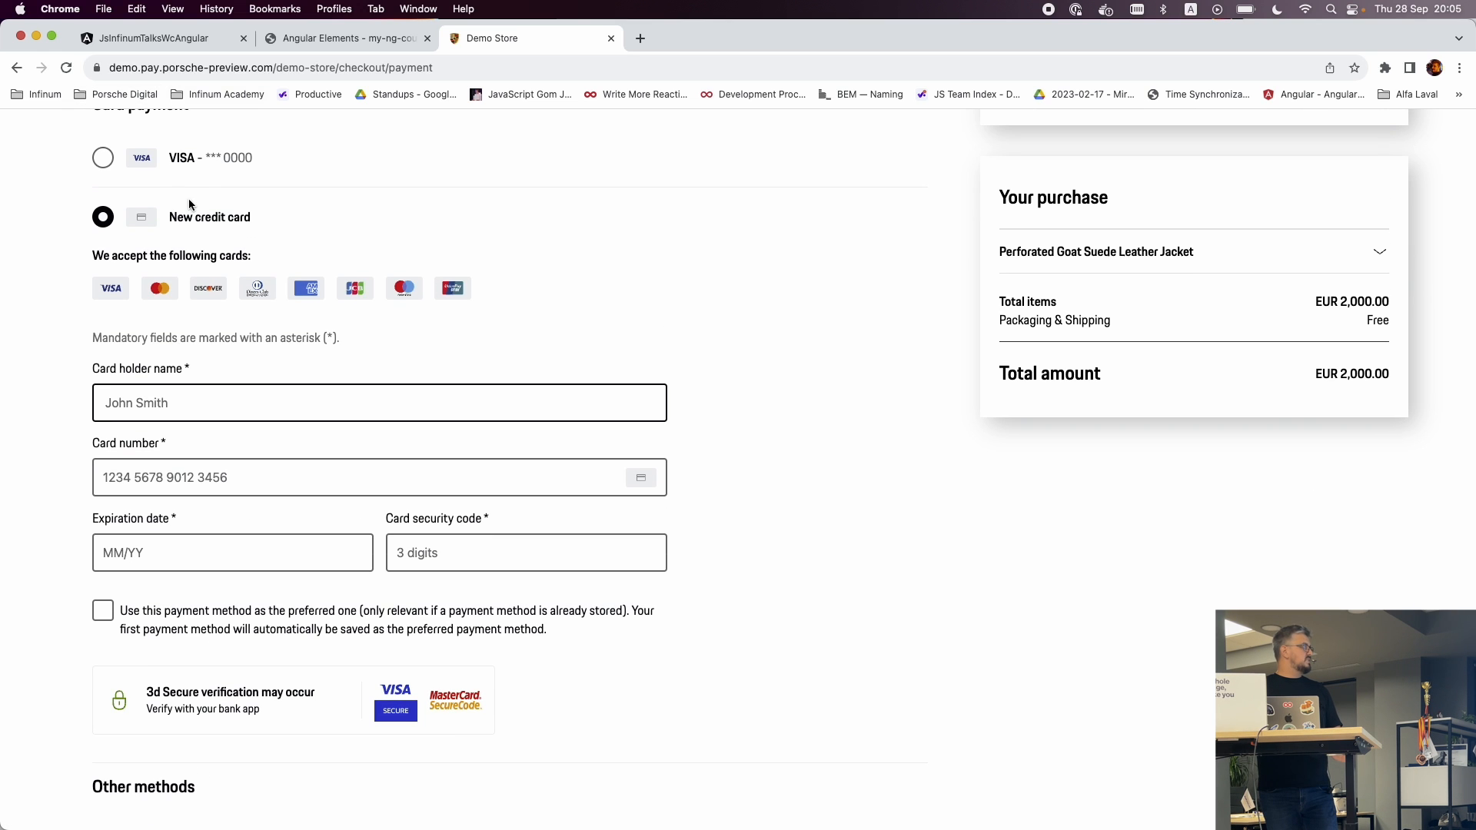
pyautogui.scroll(-3)
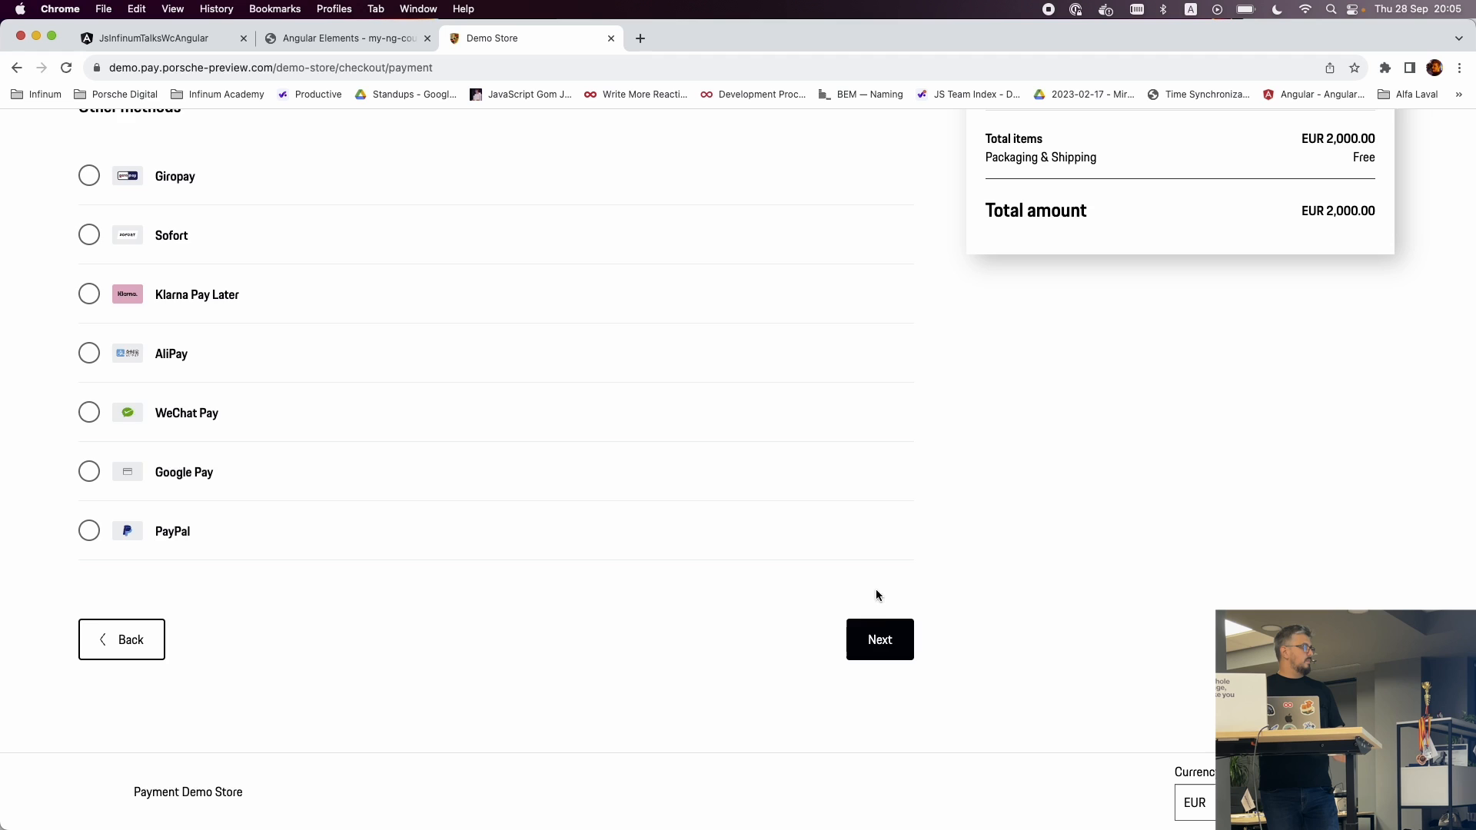
pyautogui.click(878, 638)
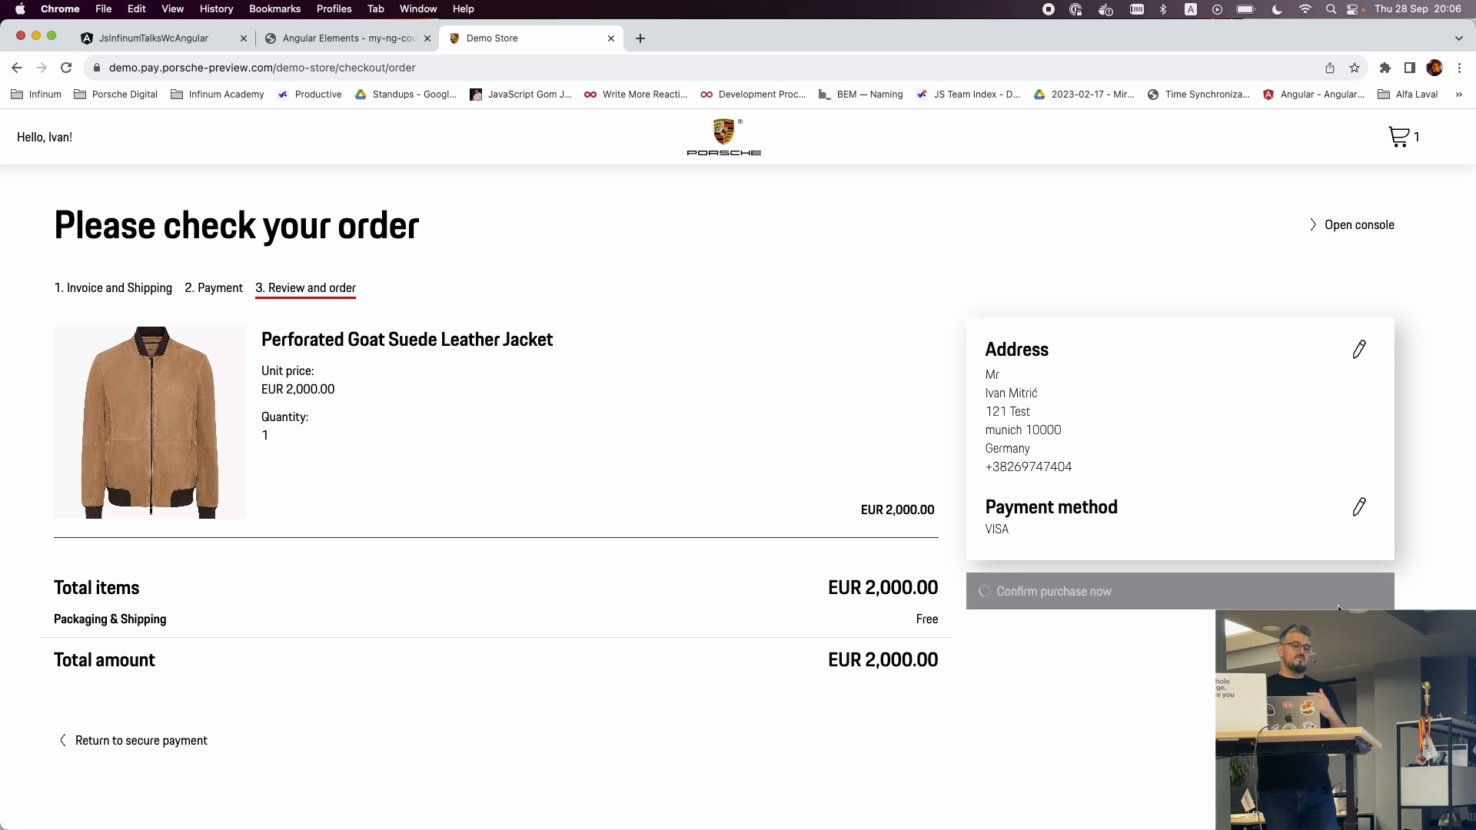
# Step: Confirm the jacket purchase, view saved payment methods, then return to the 04 Demonstration slide
pyautogui.click(1053, 591)
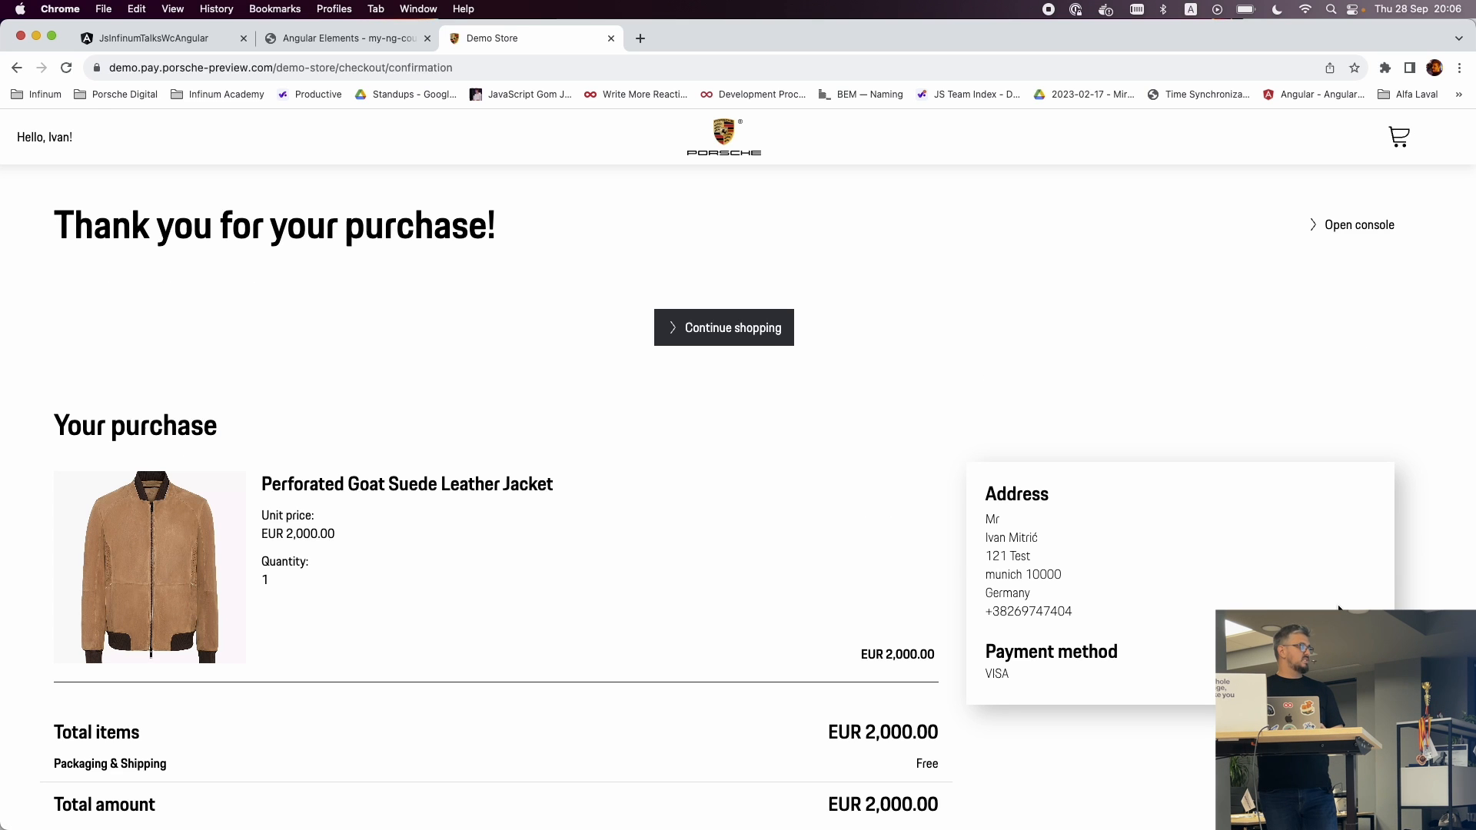
pyautogui.moveTo(993, 453)
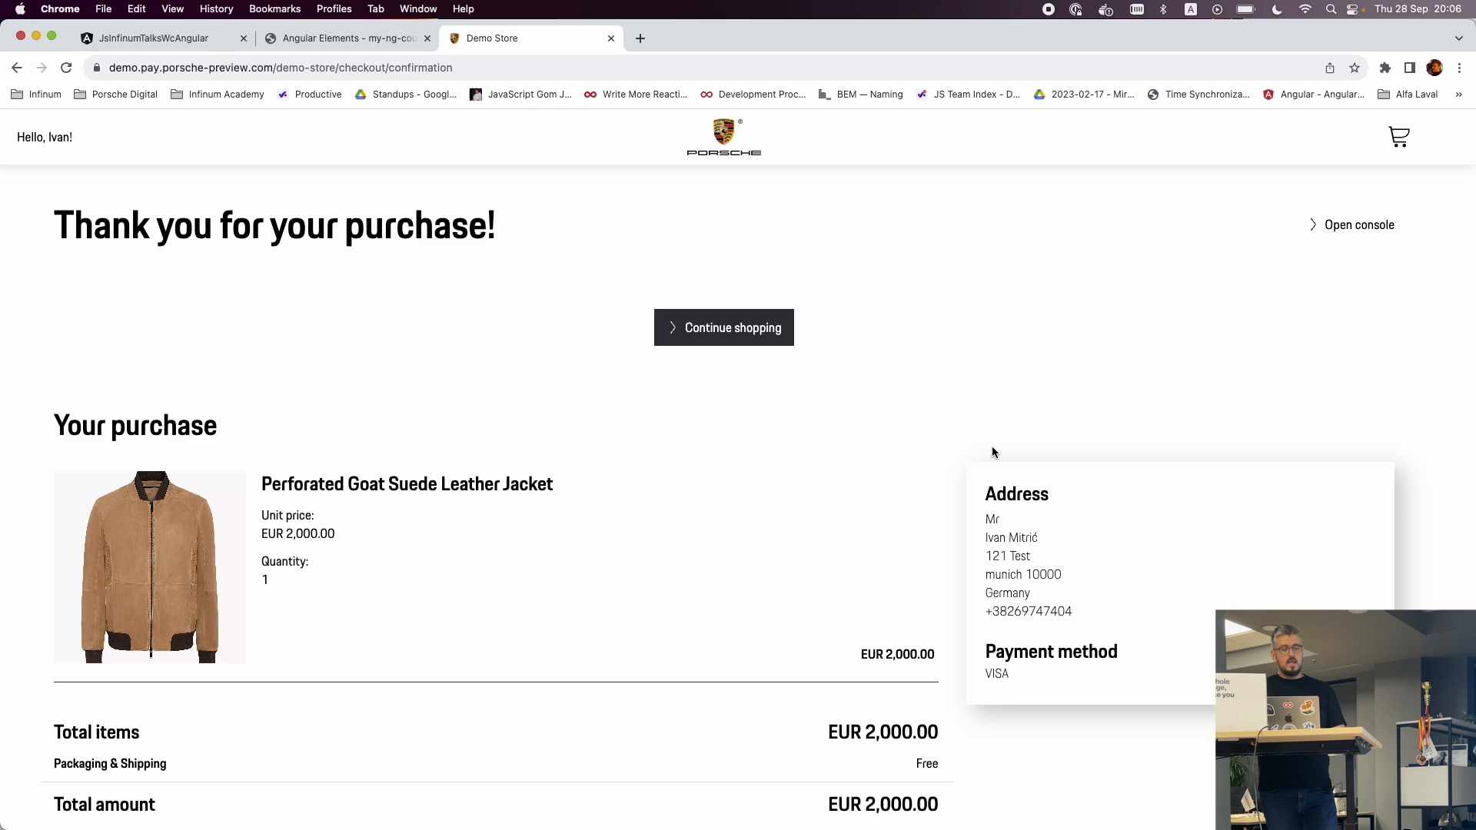
pyautogui.click(43, 137)
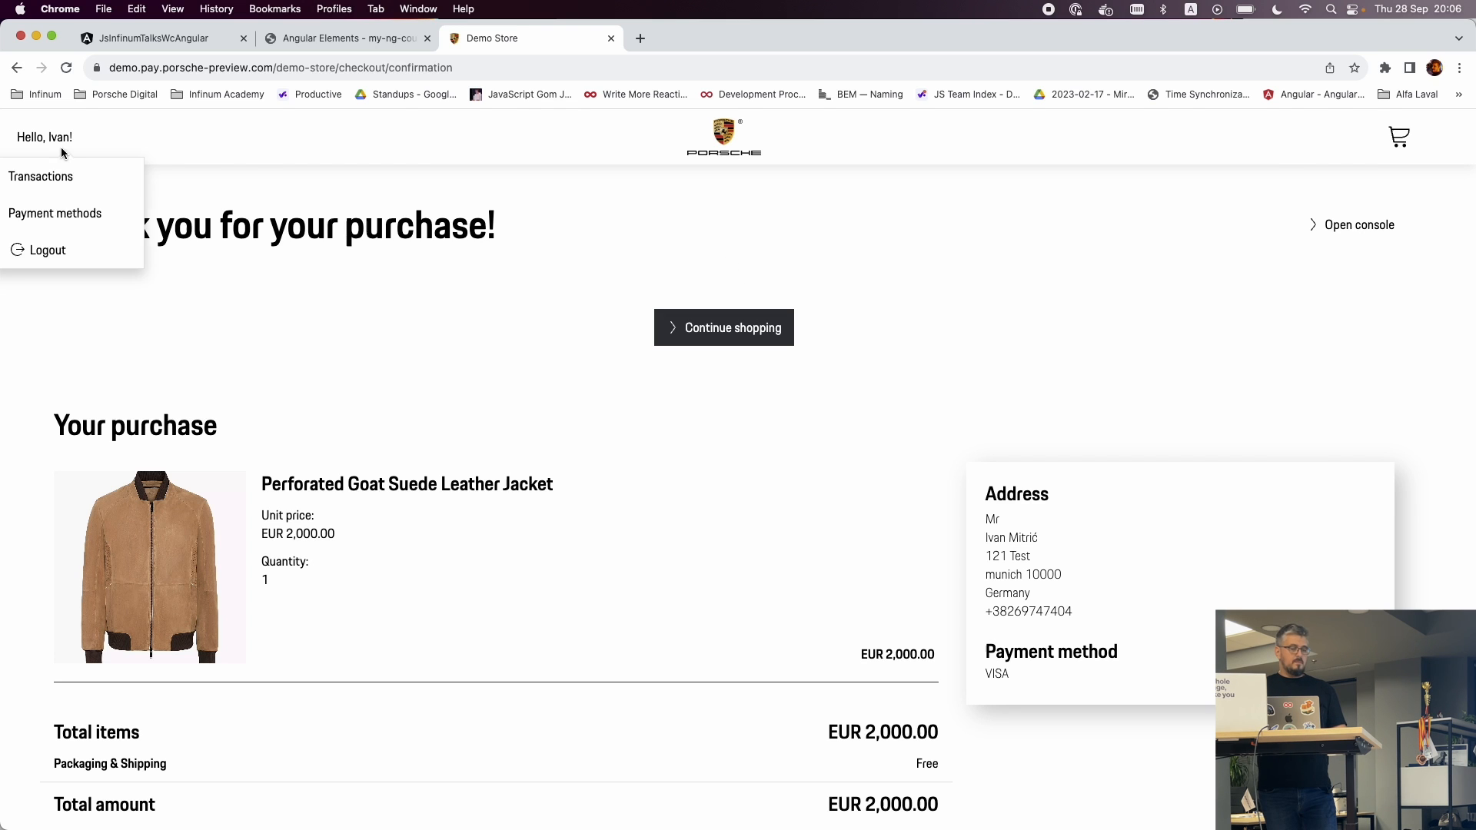
pyautogui.click(54, 213)
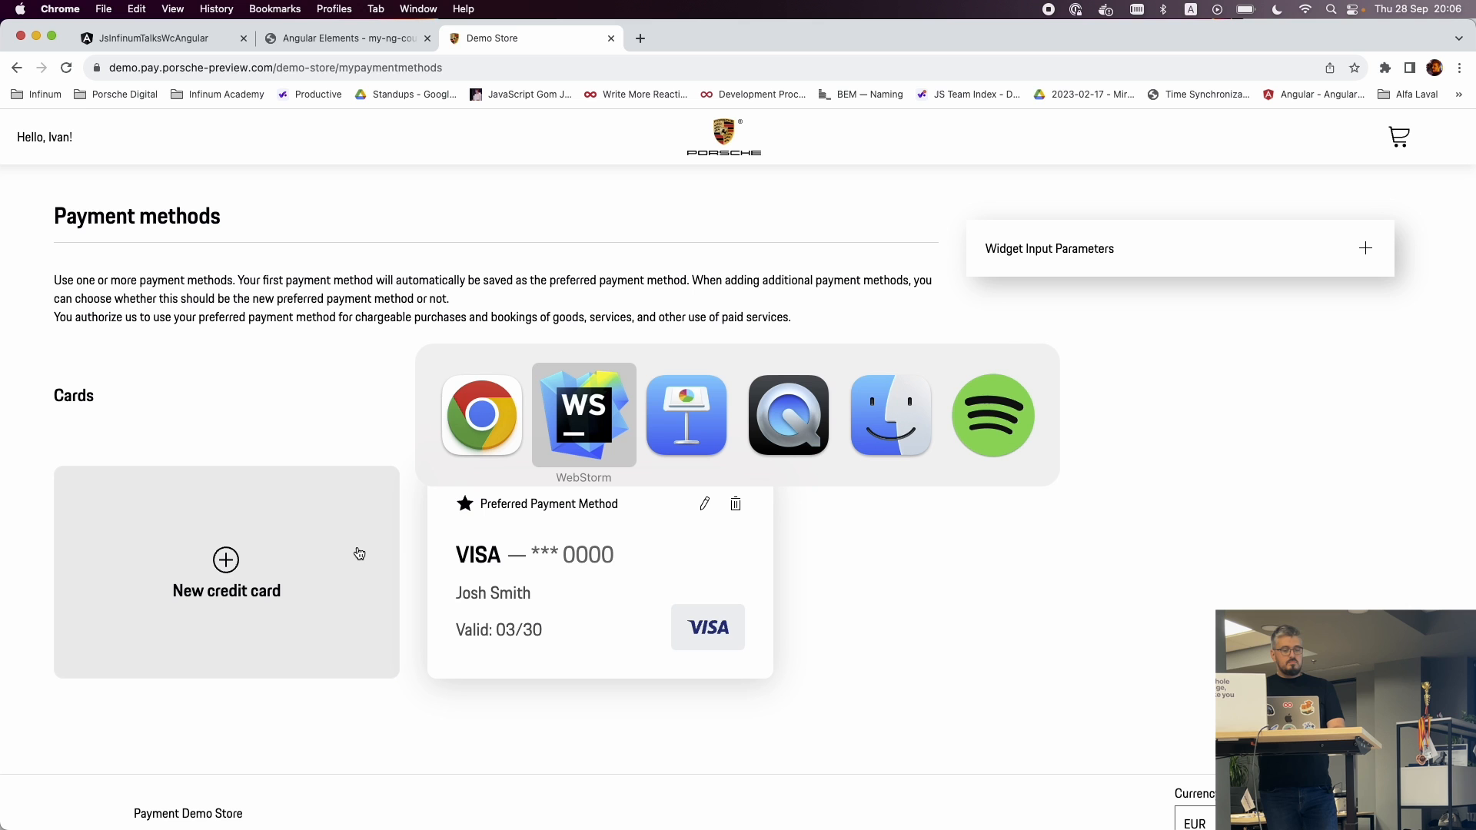
pyautogui.click(687, 415)
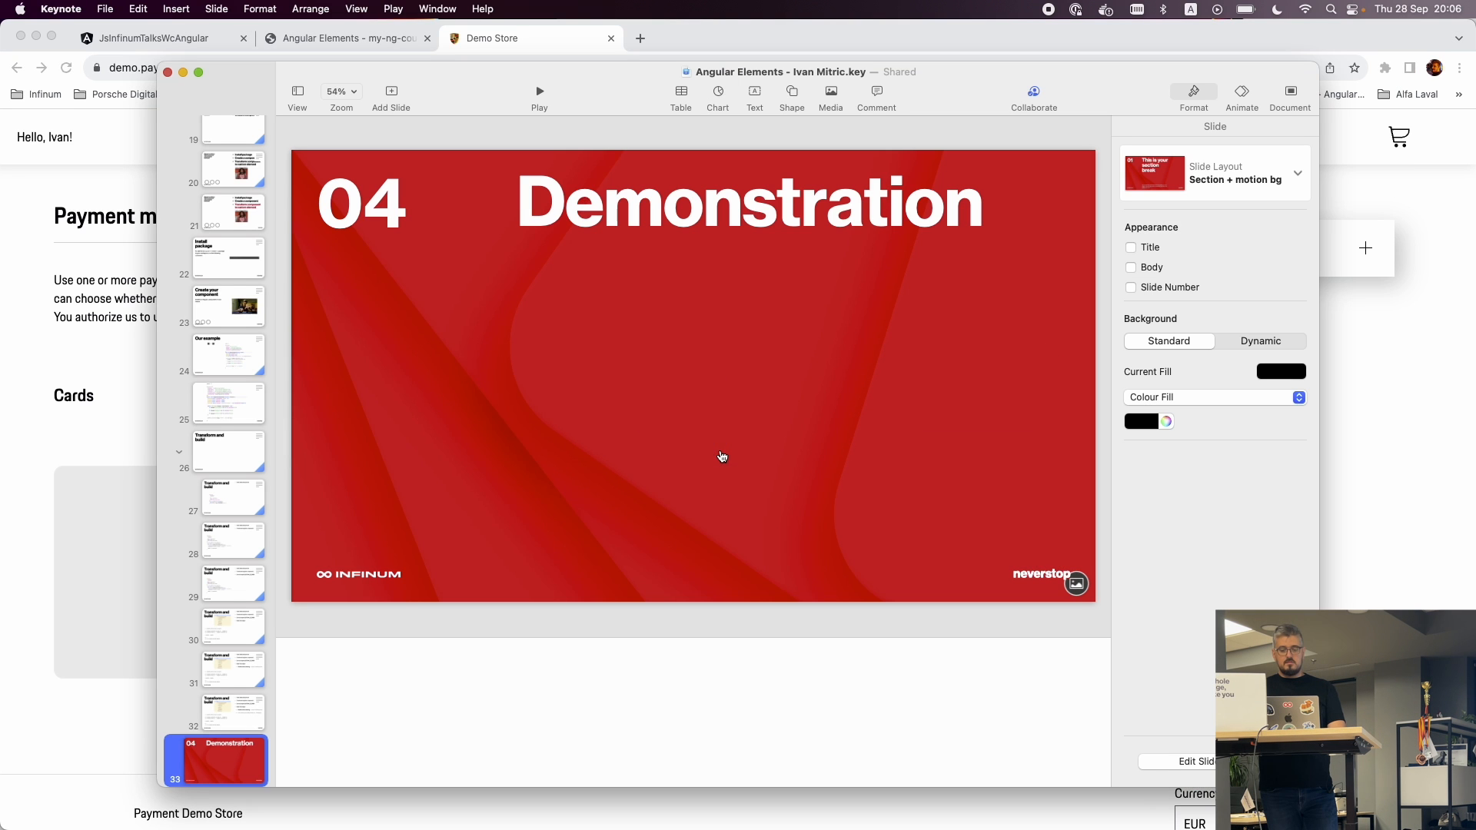